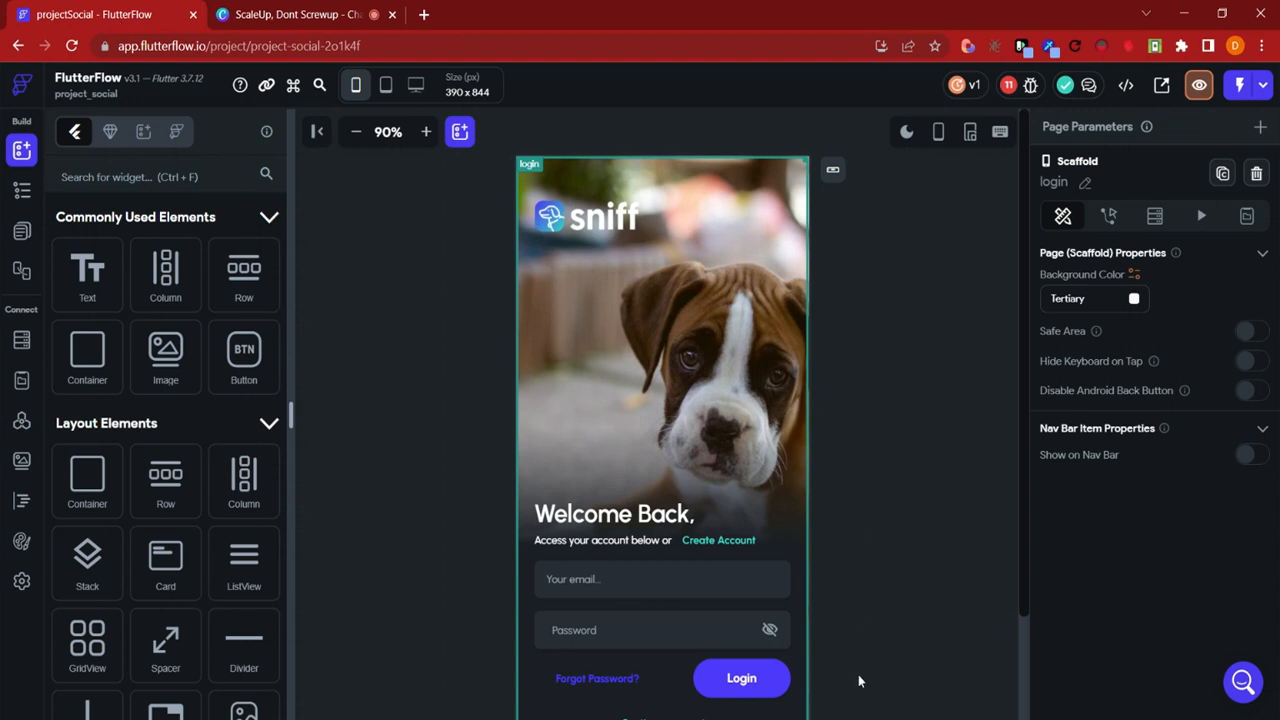
Select socialFeed on homePageOptimized, then view the userPostsOptimized collection schema.
left_click(909, 479)
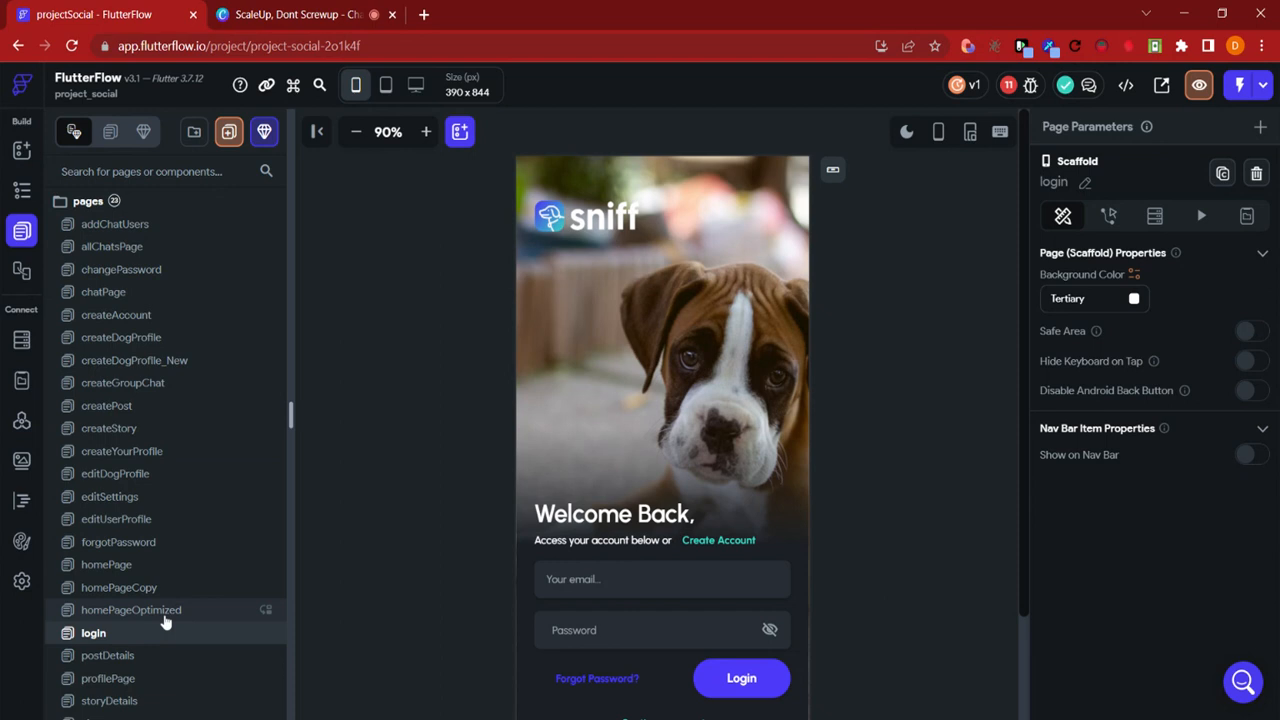
left_click(131, 609)
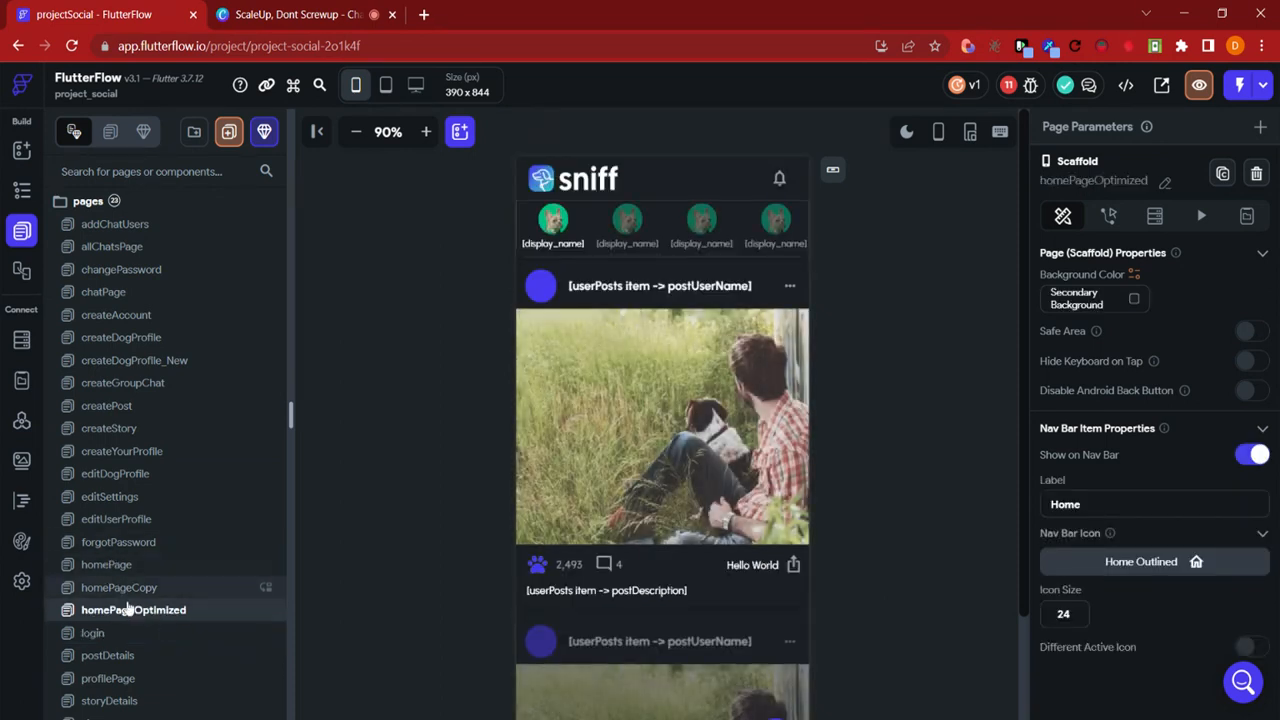
left_click(660, 425)
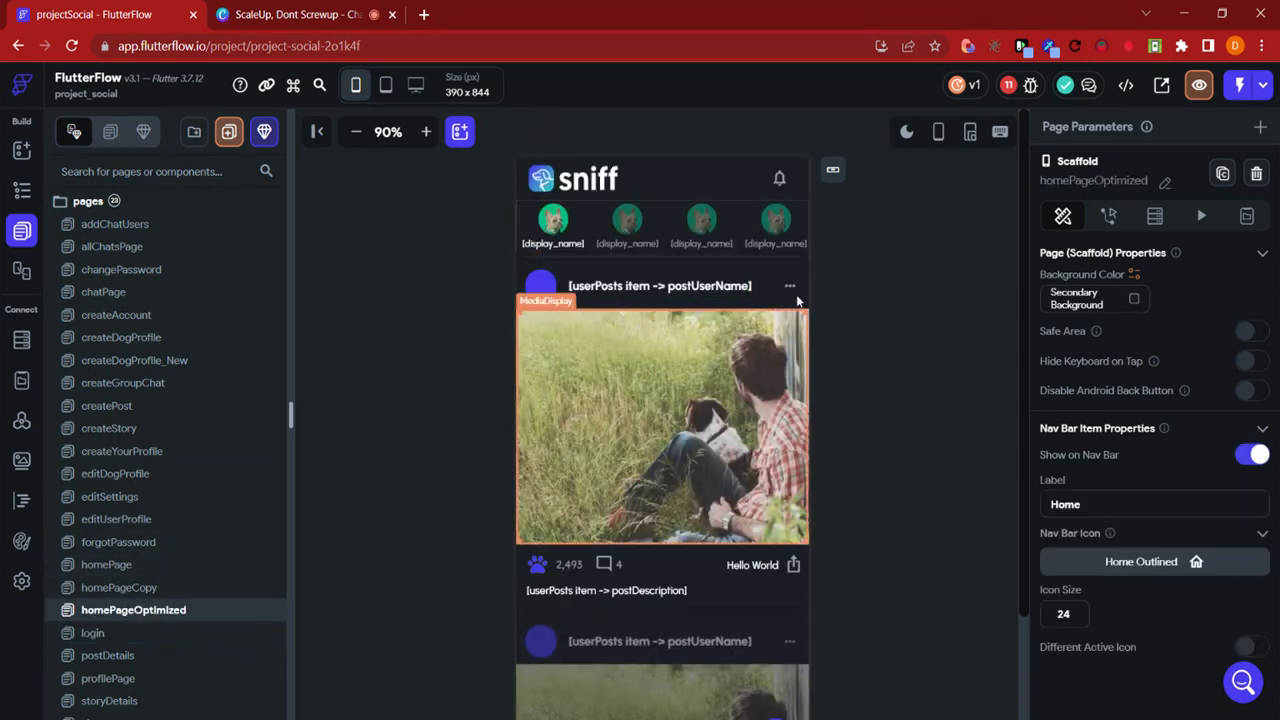
left_click(627, 230)
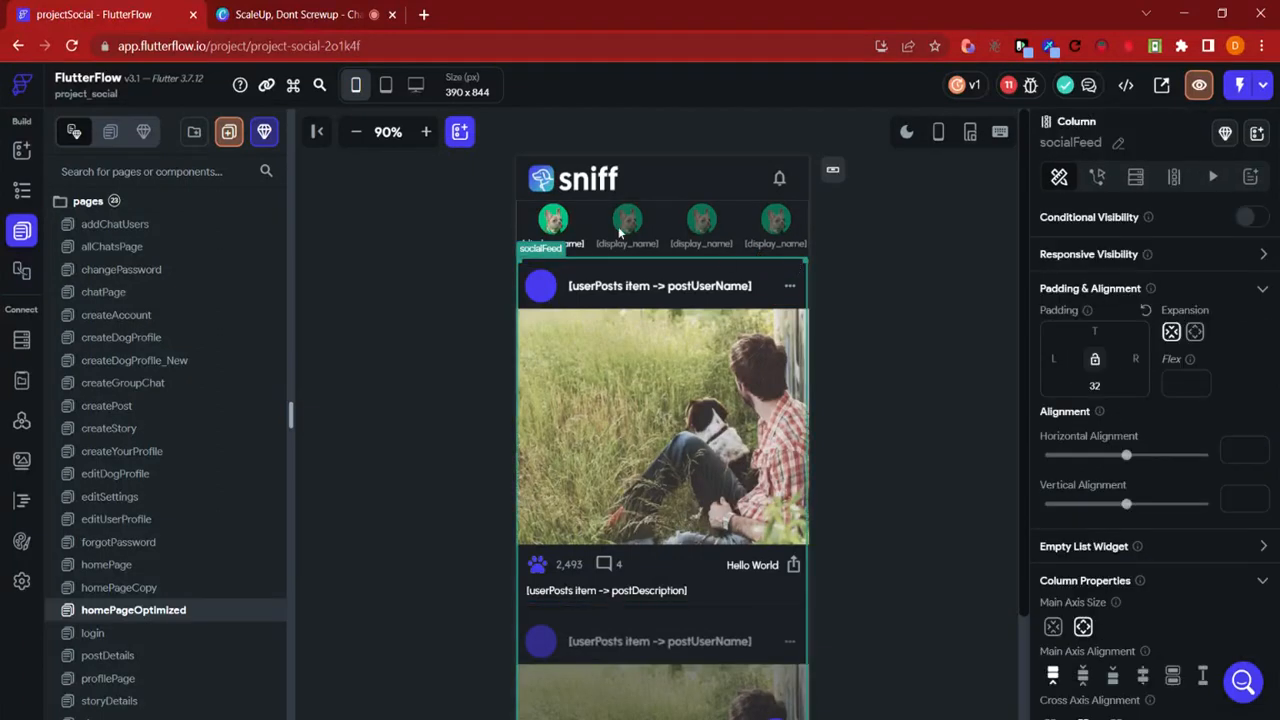
left_click(22, 190)
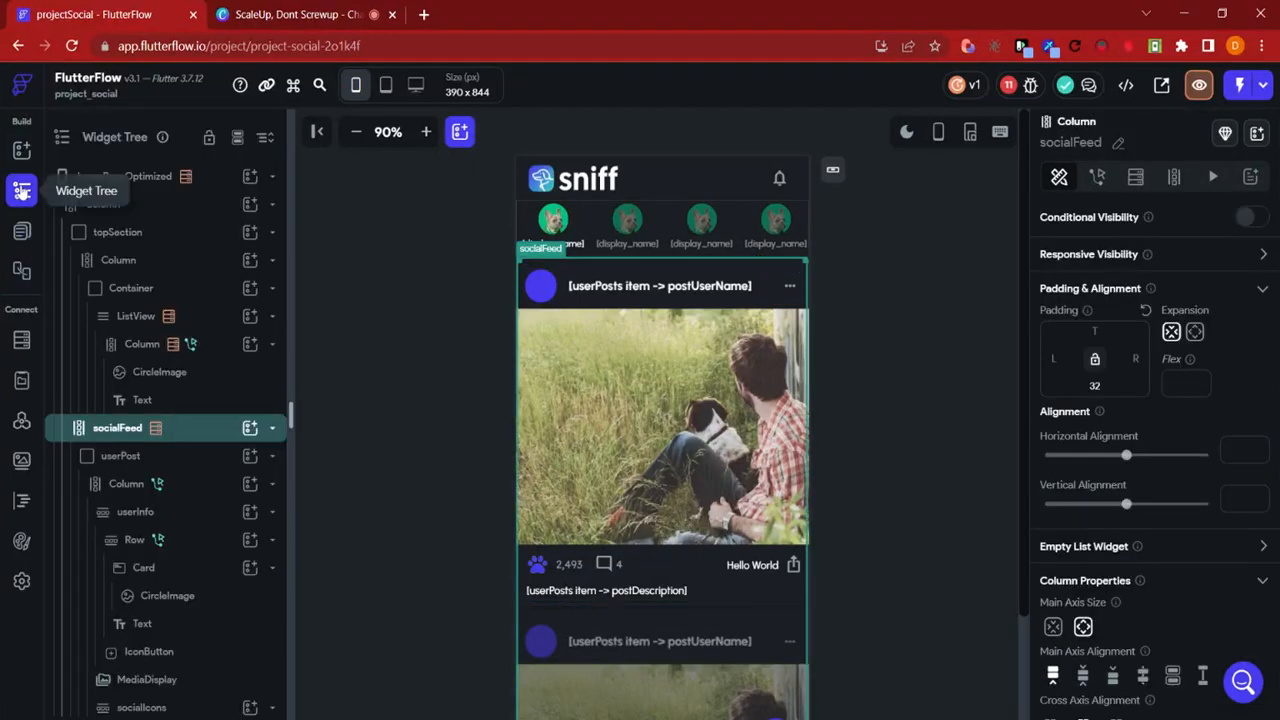
left_click(160, 371)
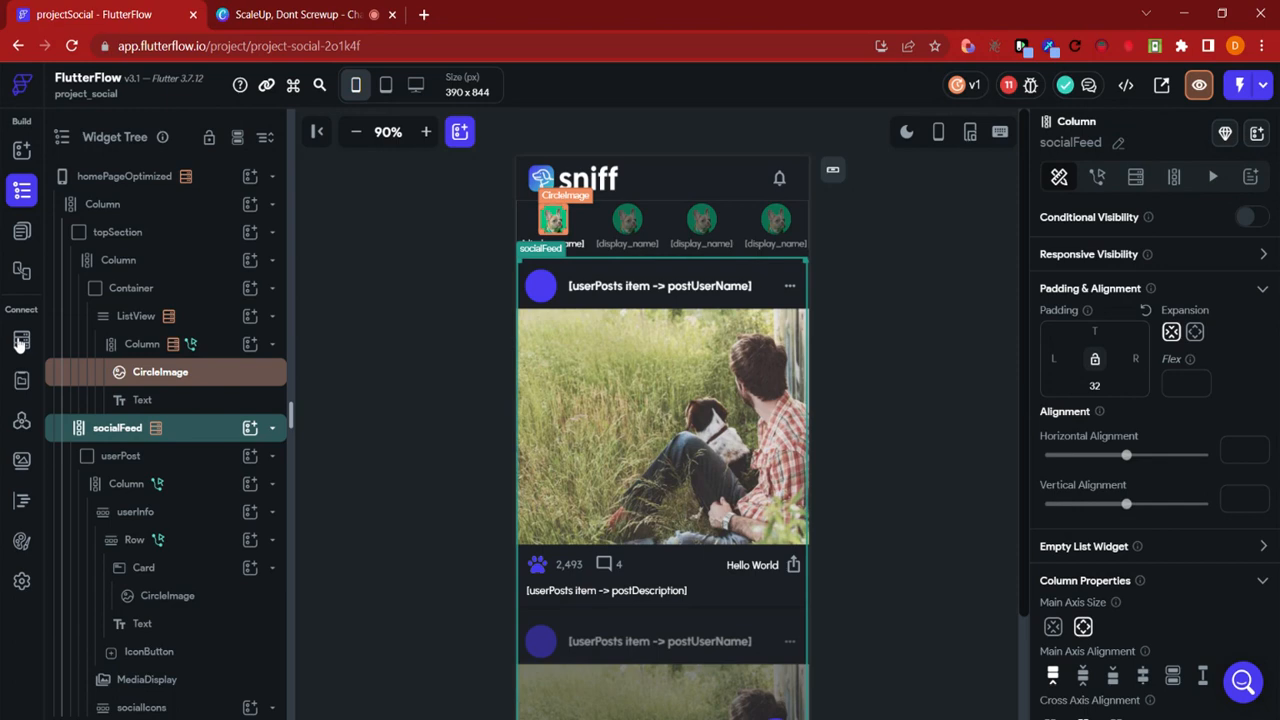
left_click(22, 339)
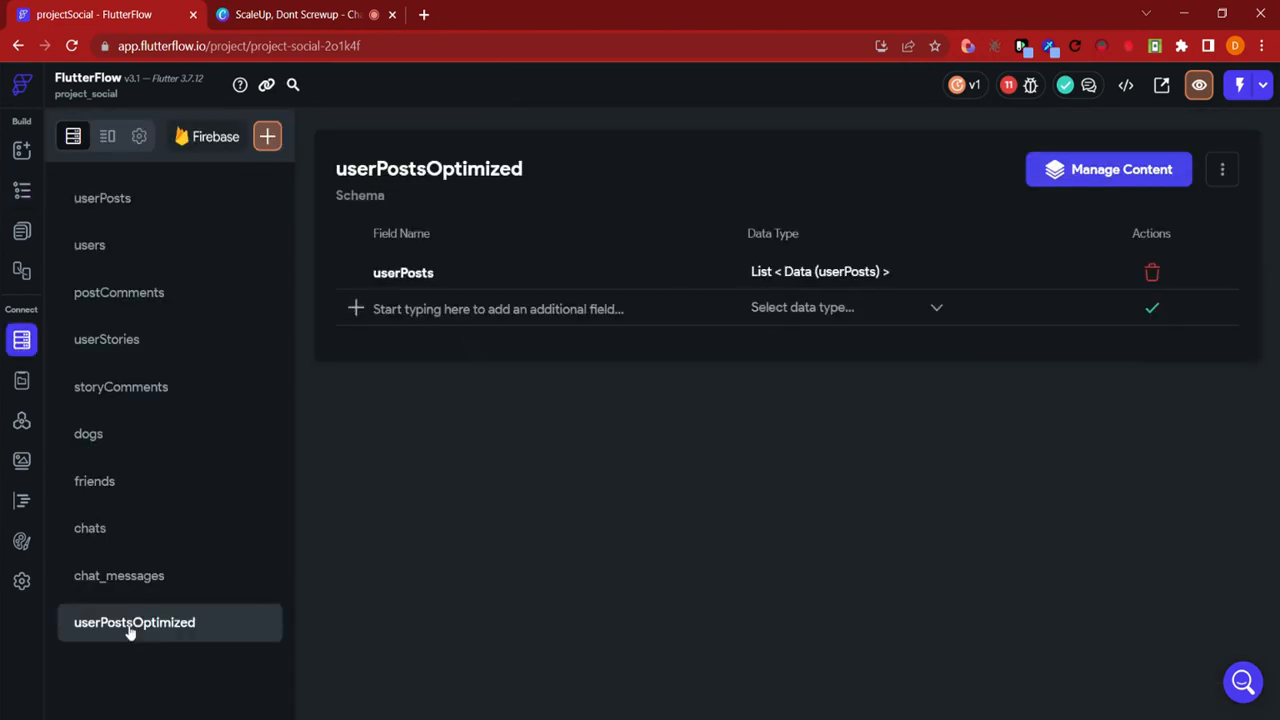
mouse_move(103, 205)
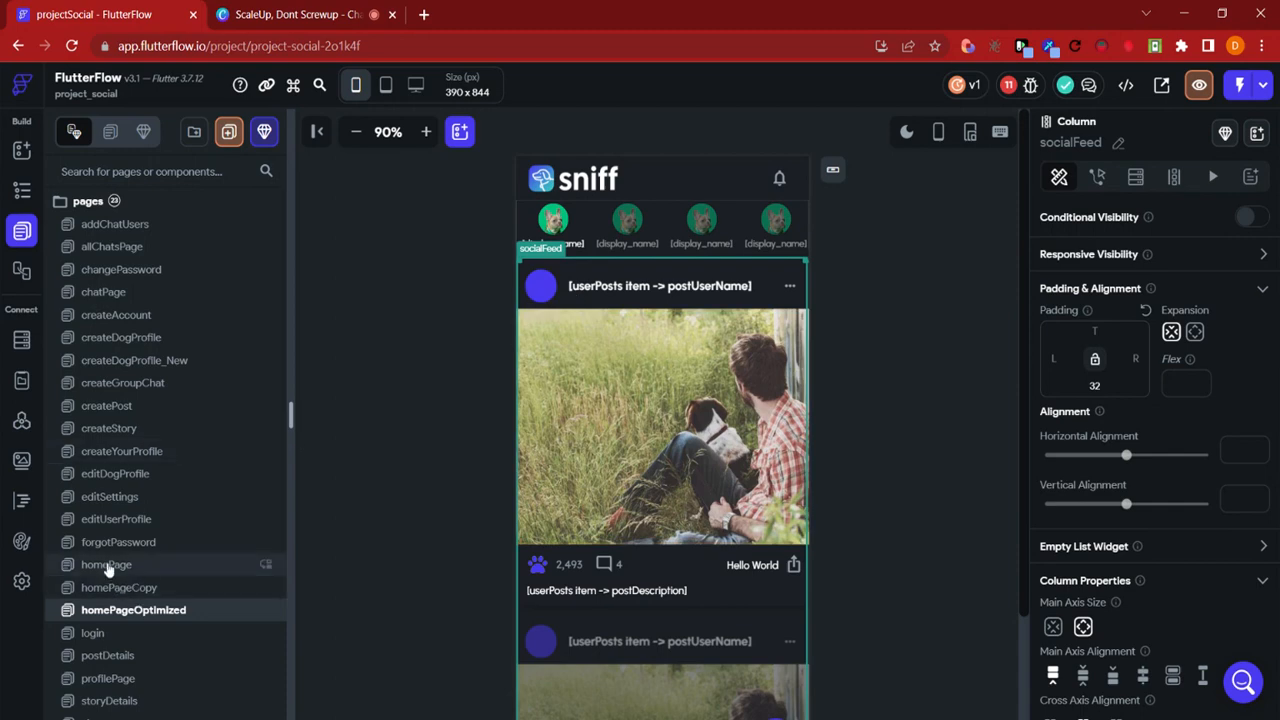
Remove the userPosts backend query from homePage's socialFeed column.
left_click(107, 564)
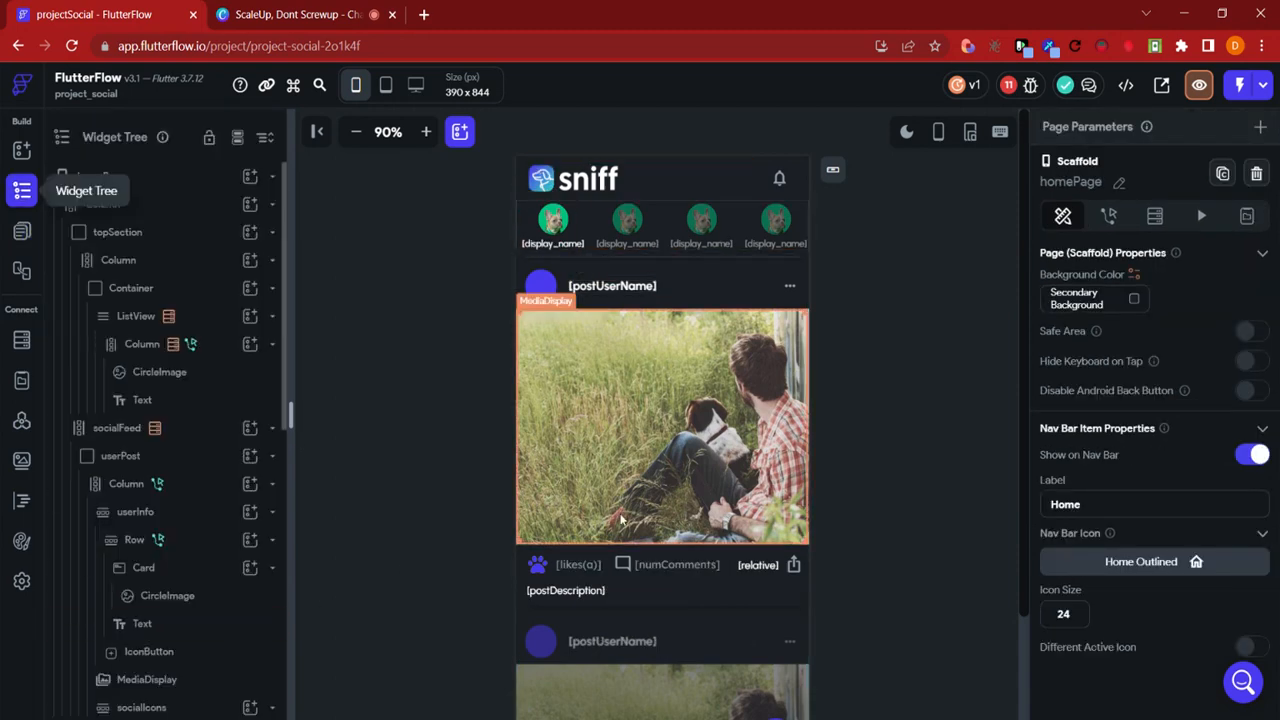
left_click(117, 427)
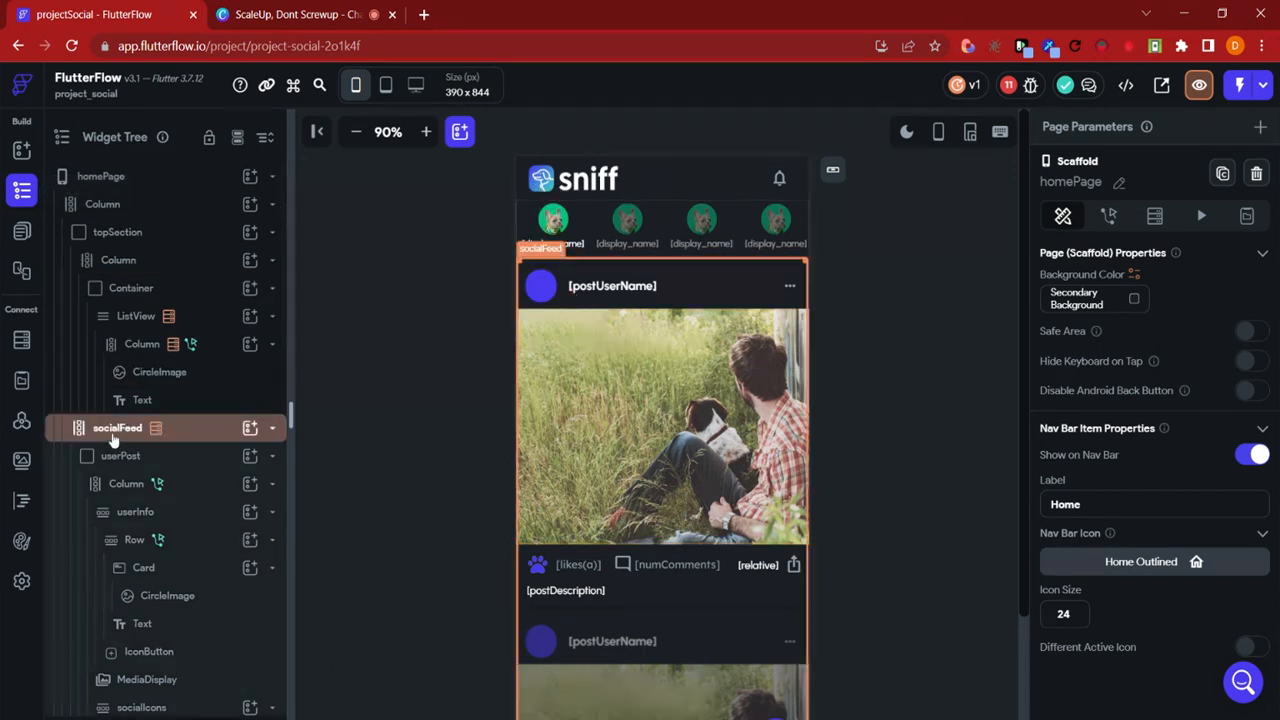
left_click(155, 427)
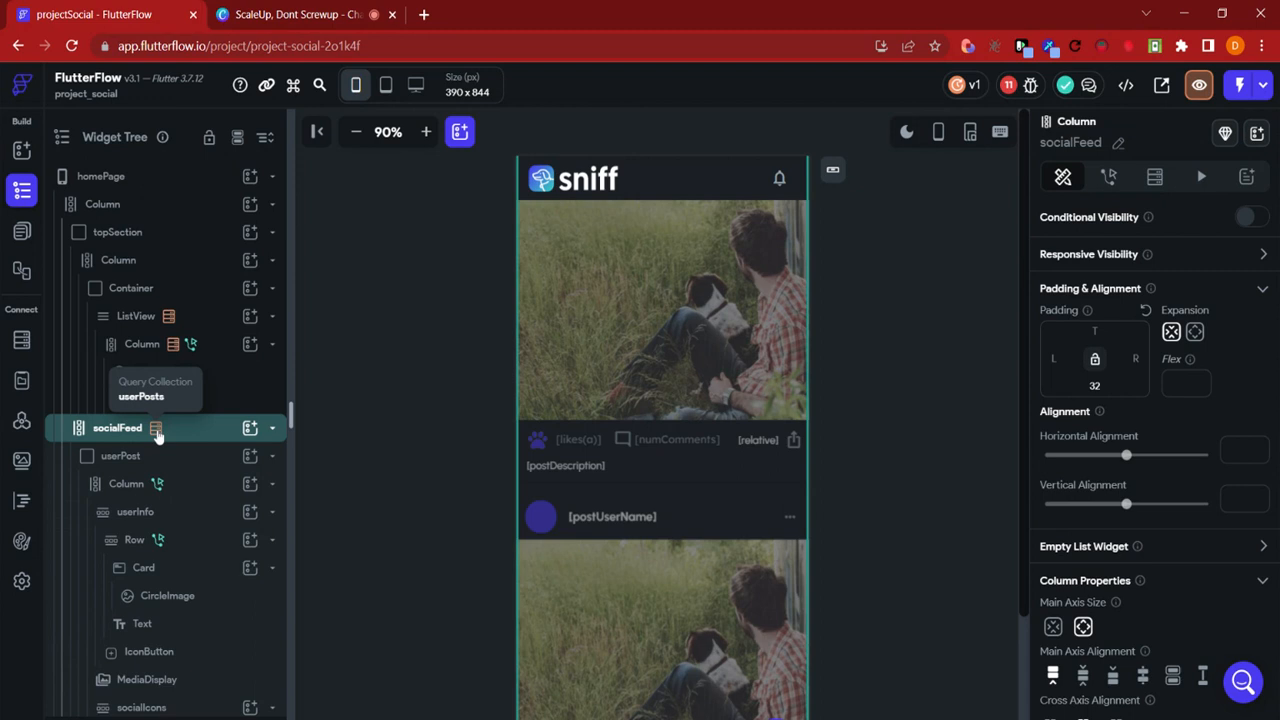
left_click(1154, 177)
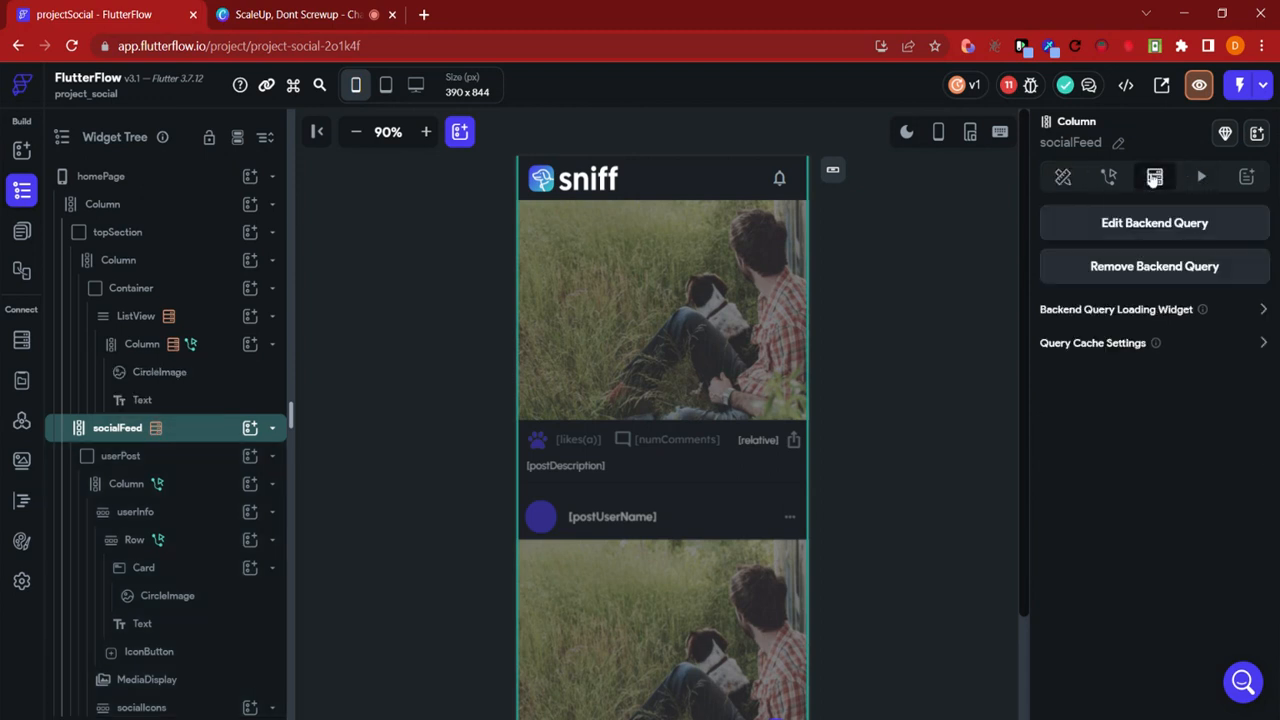
left_click(1154, 266)
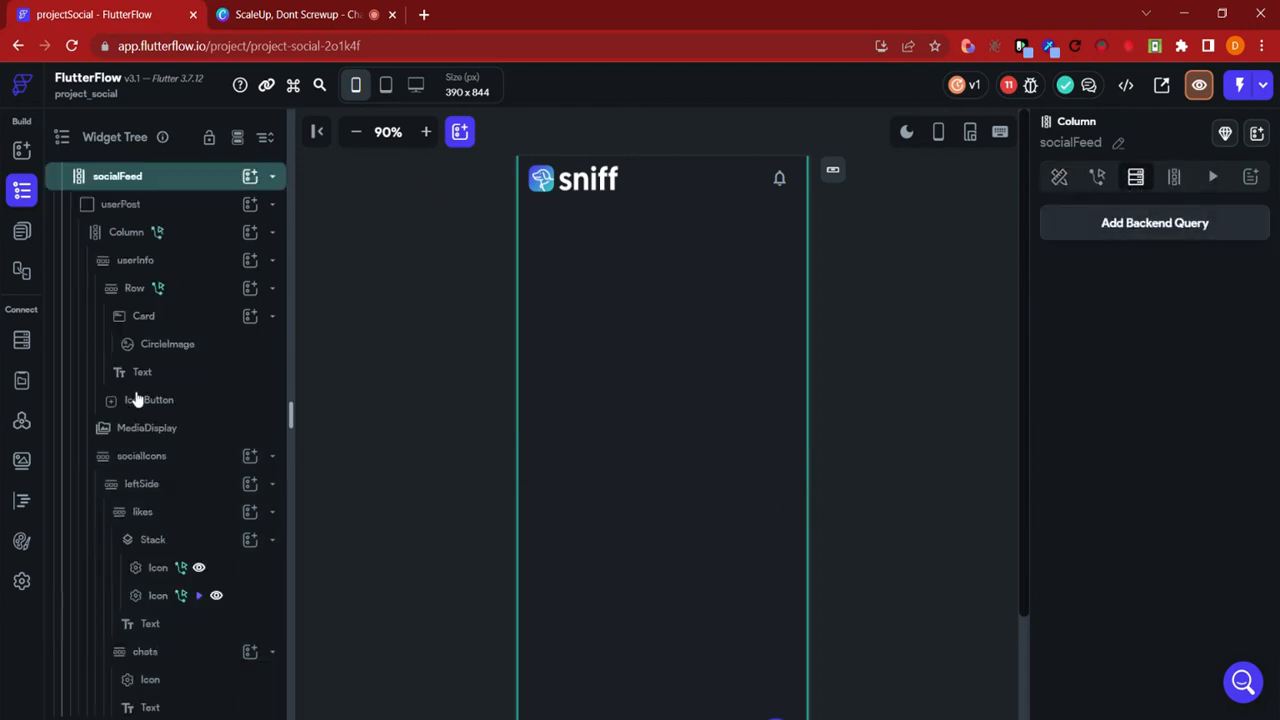
left_click(120, 204)
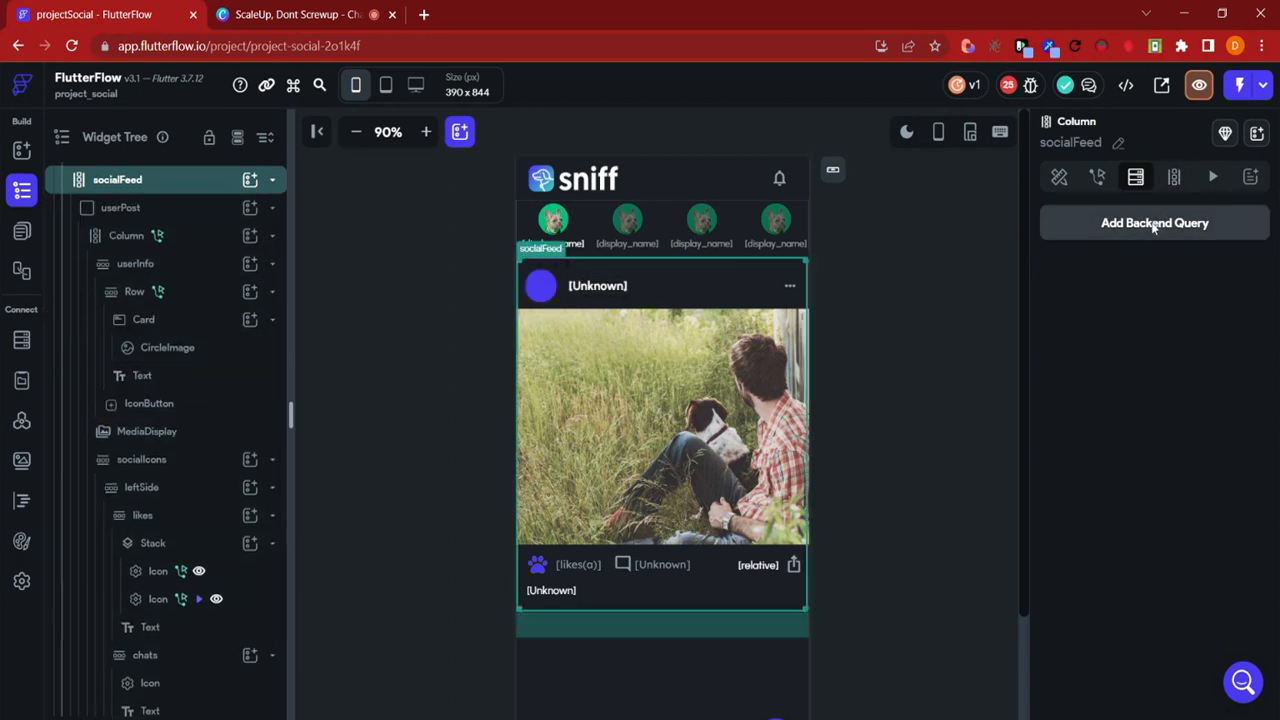
Give socialFeed a Single Document backend query on the userPostsOptimized collection.
left_click(1154, 222)
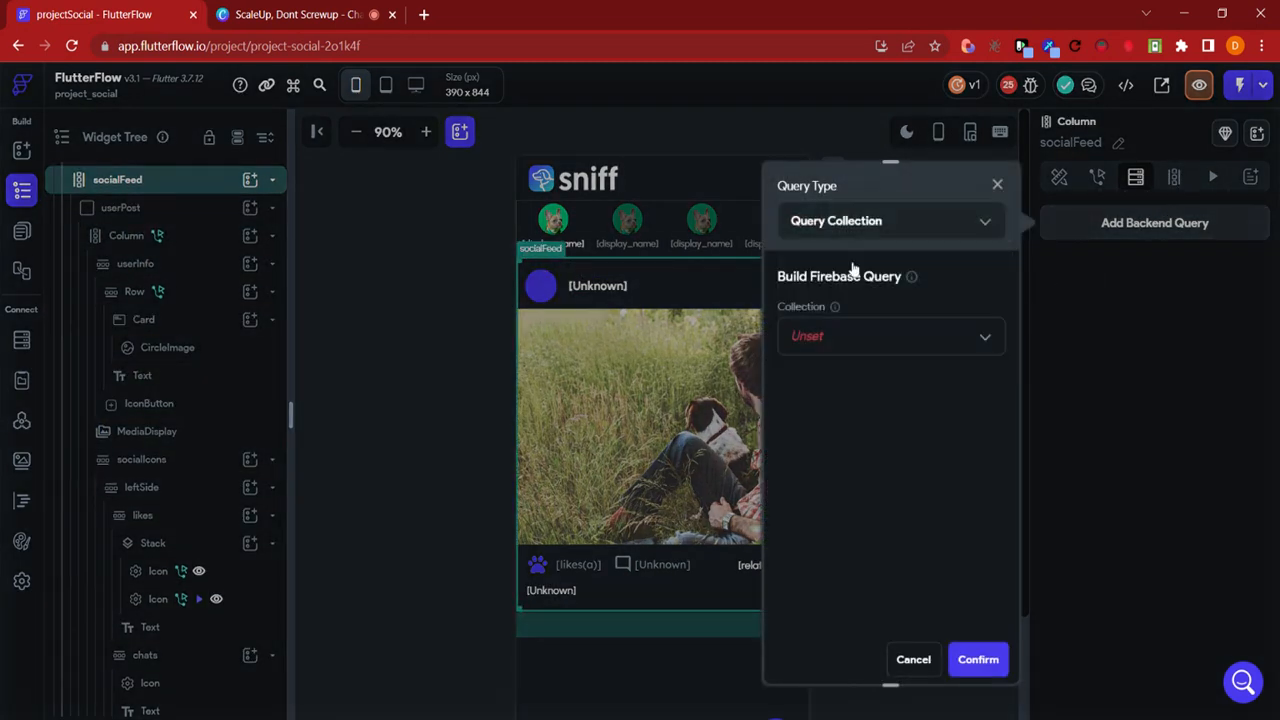
left_click(890, 336)
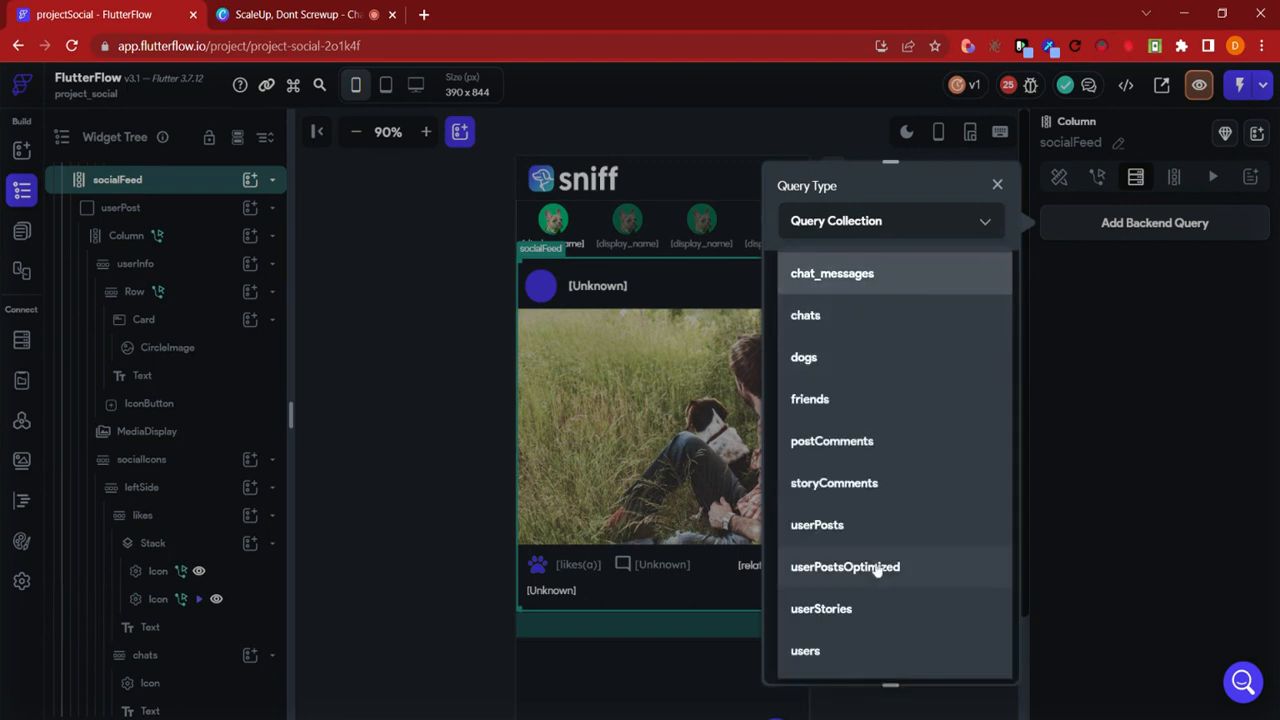
left_click(845, 566)
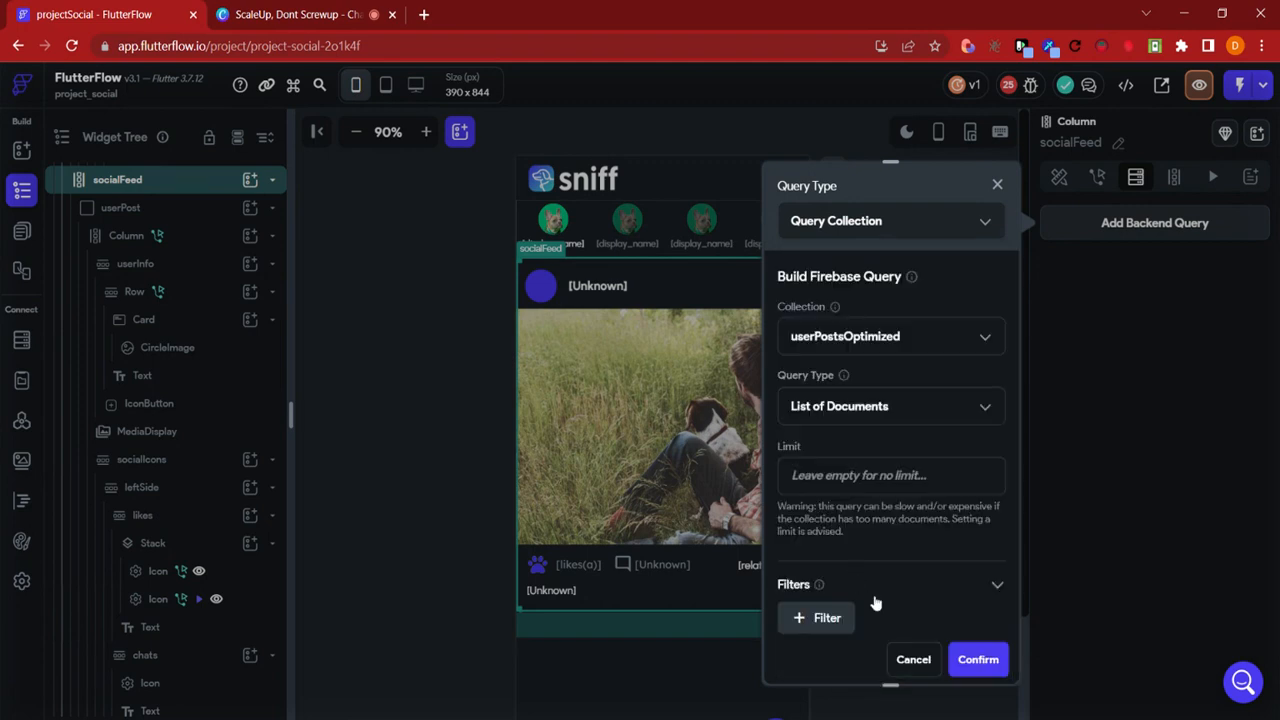
mouse_move(862, 420)
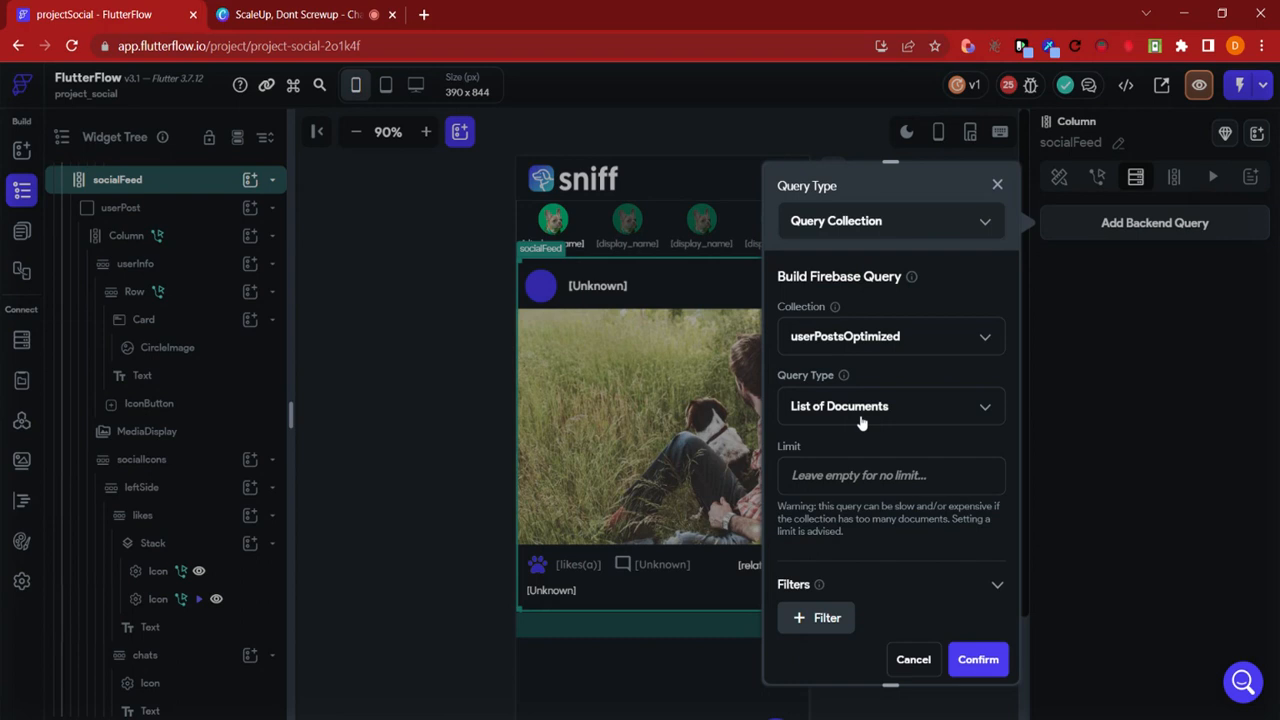
left_click(888, 405)
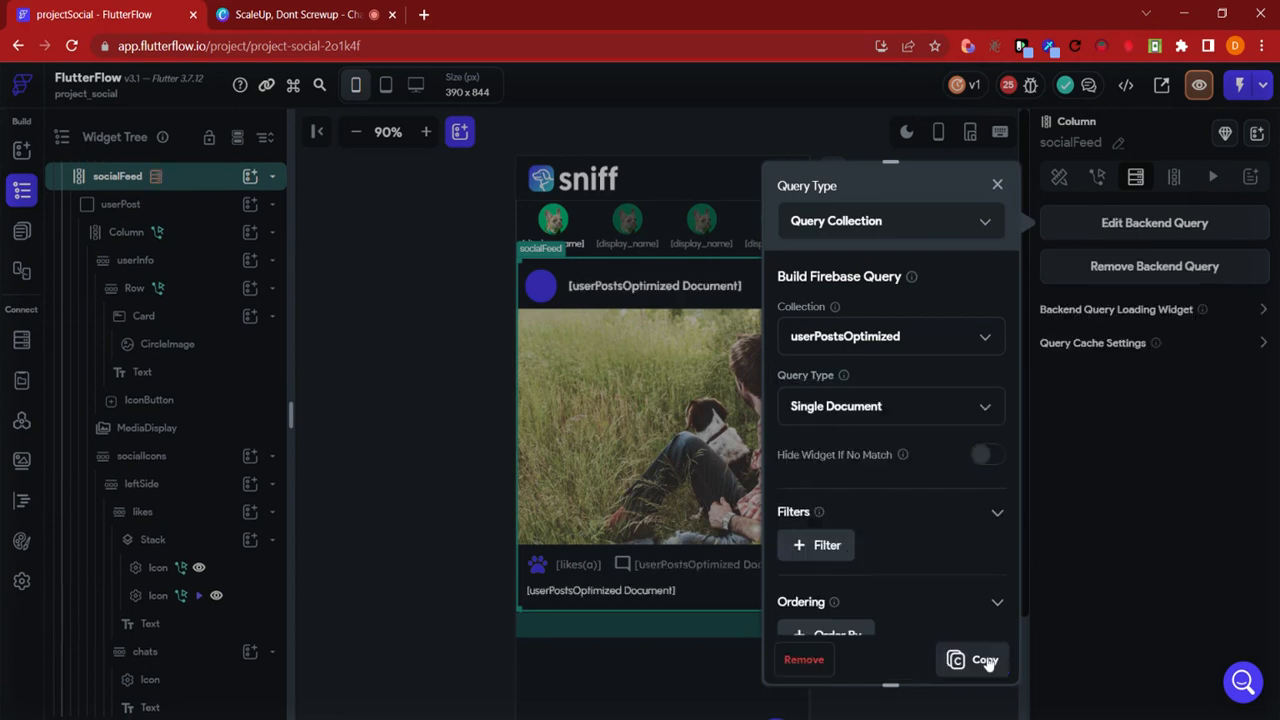
left_click(997, 184)
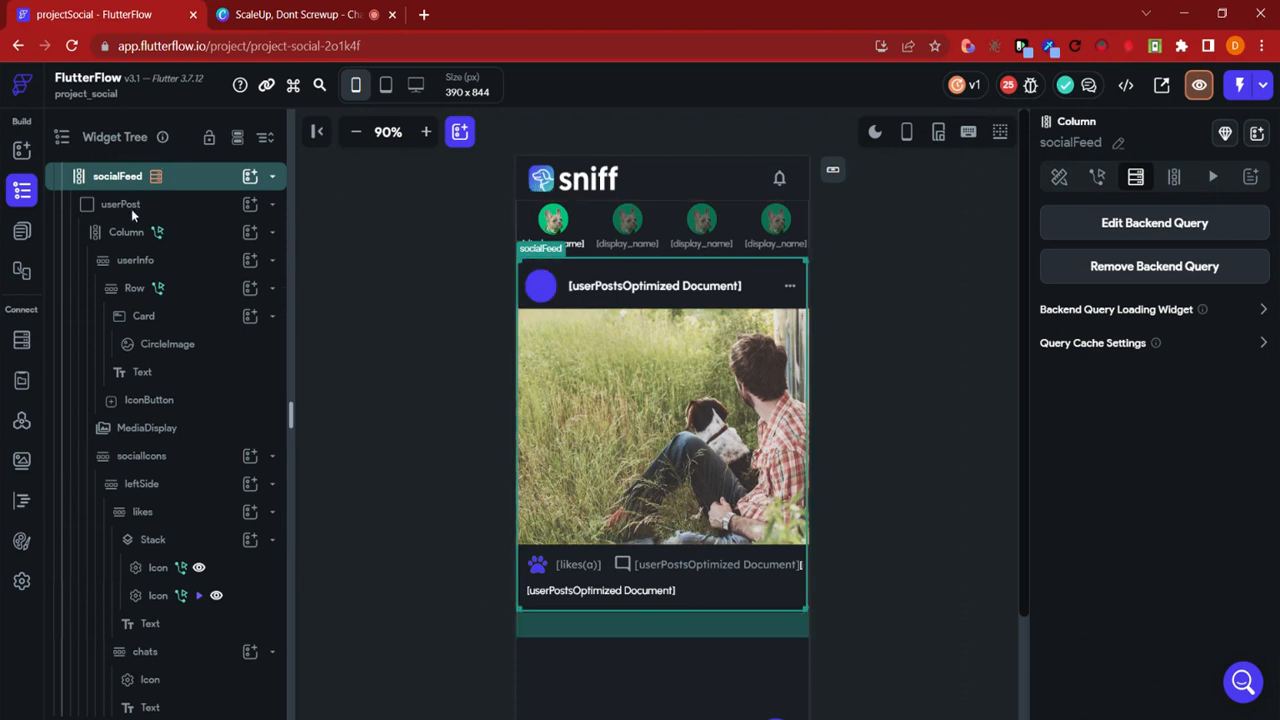
left_click(120, 204)
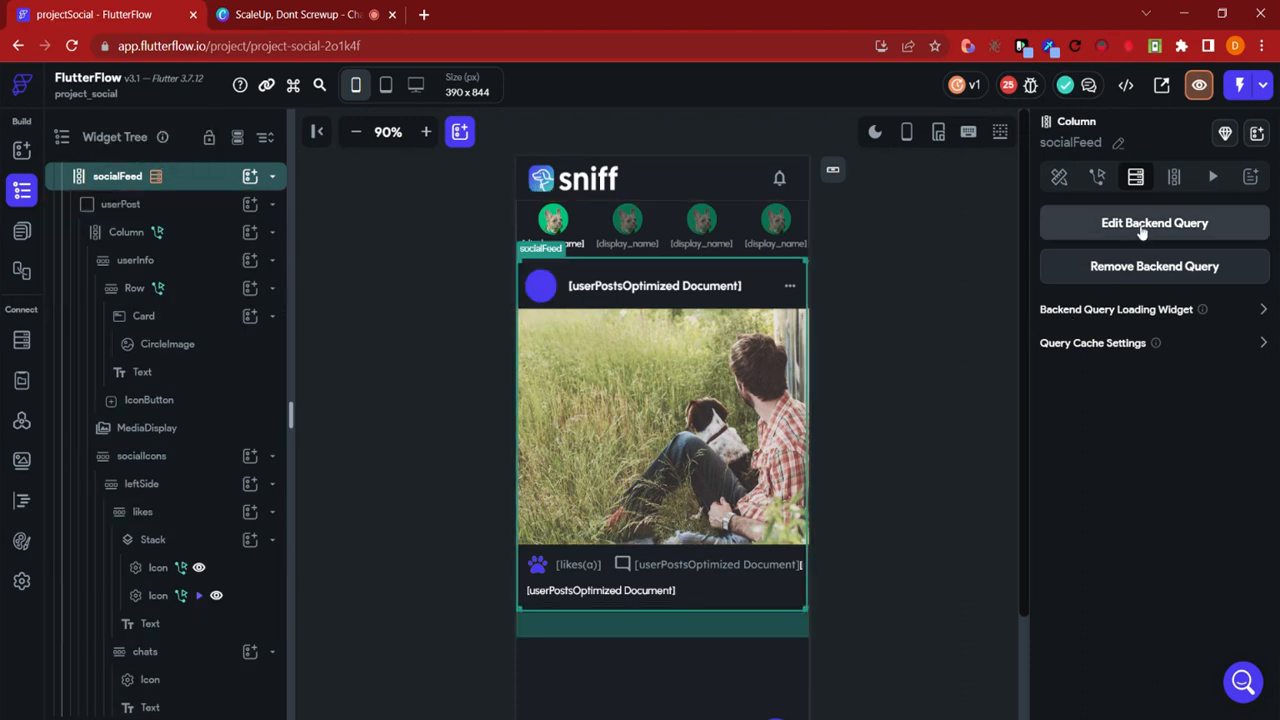
scroll("down", 3)
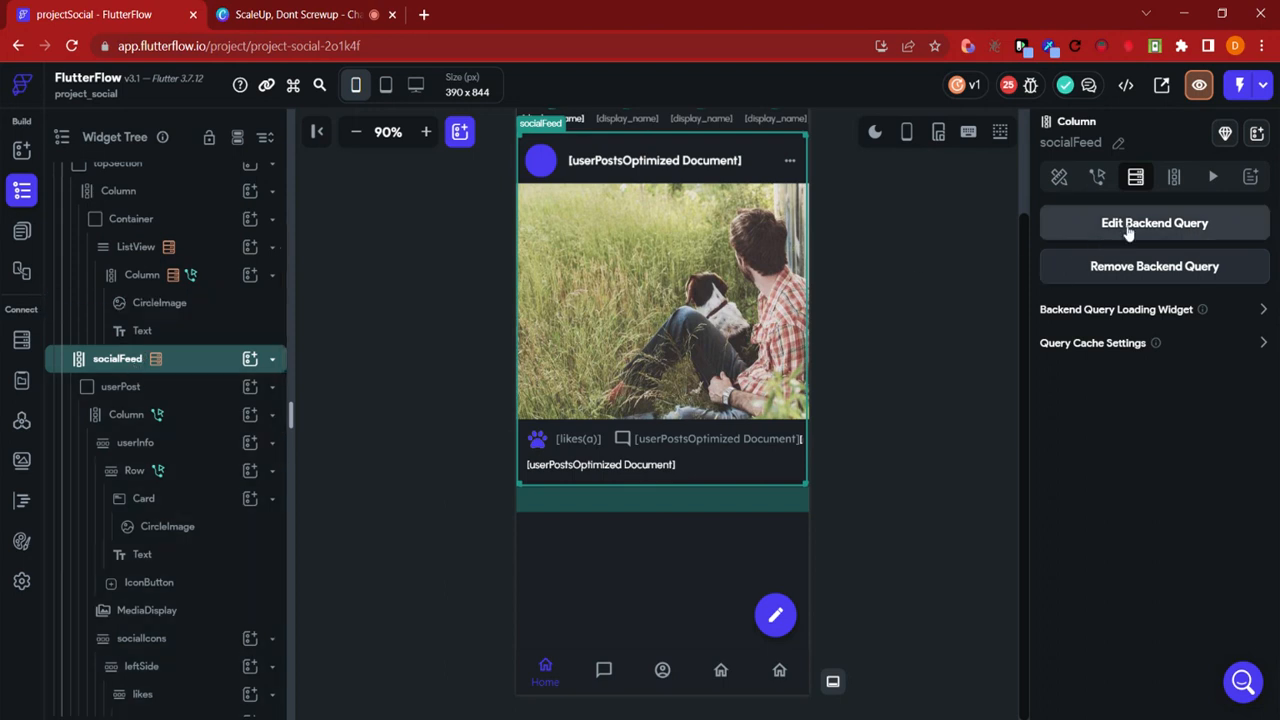
Recheck socialFeed's query, then open userPost's wrap options, select the form, and collapse userPost.
left_click(1154, 222)
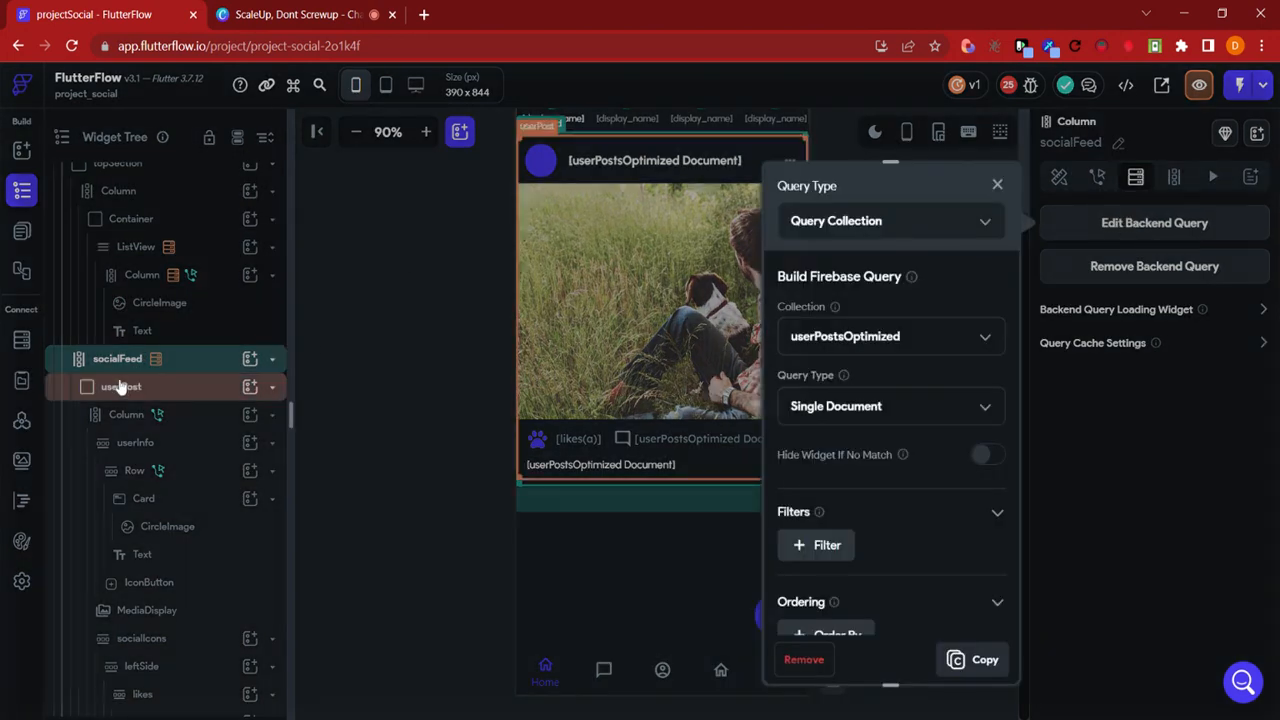
left_click(997, 184)
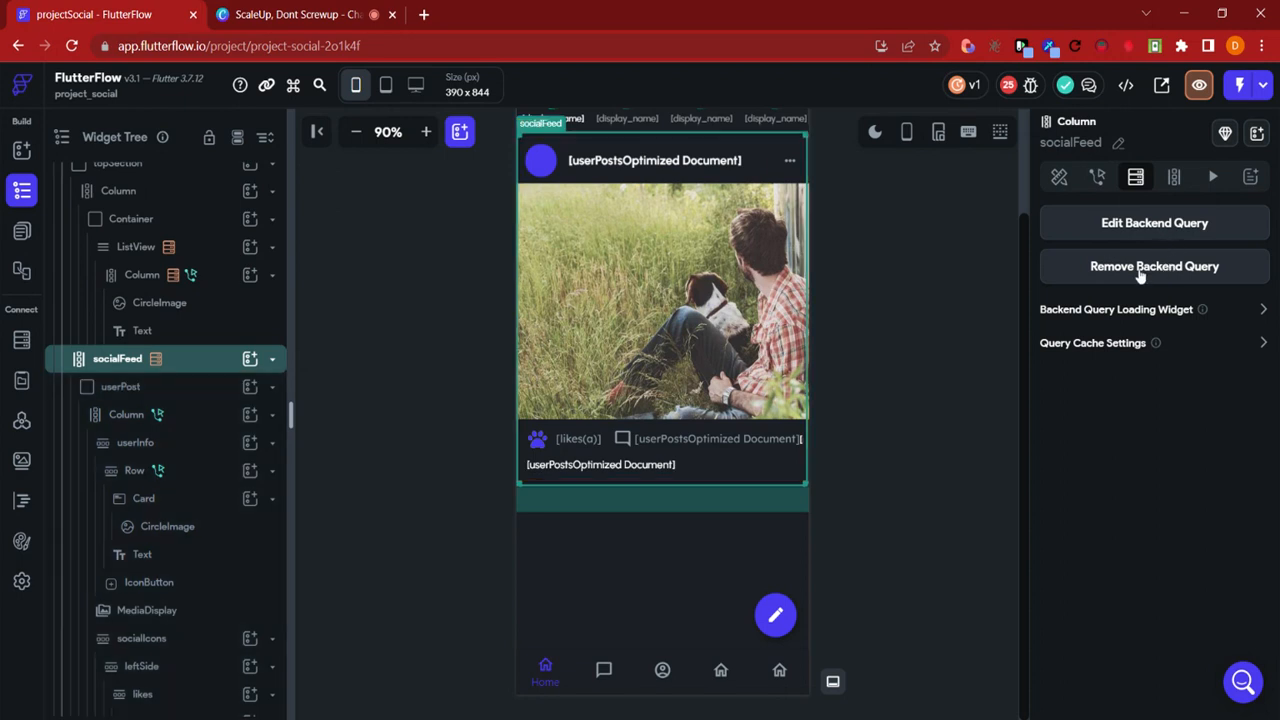
left_click(121, 386)
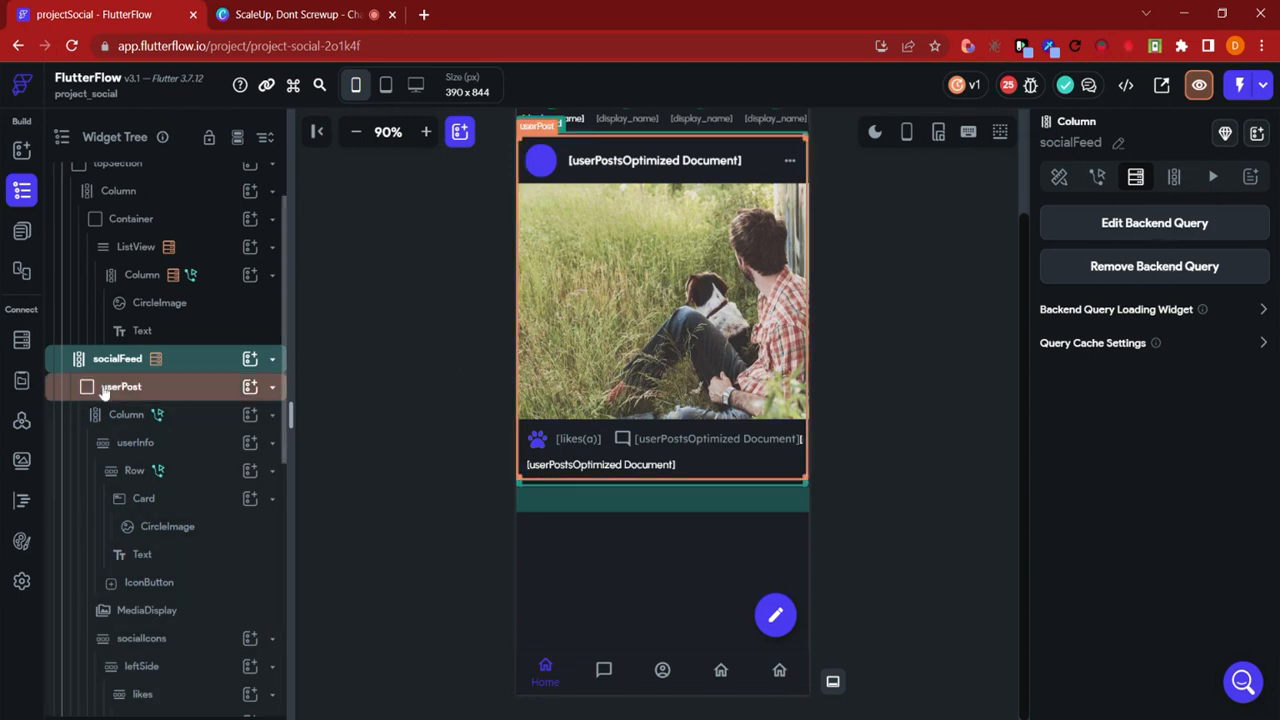
right_click(120, 386)
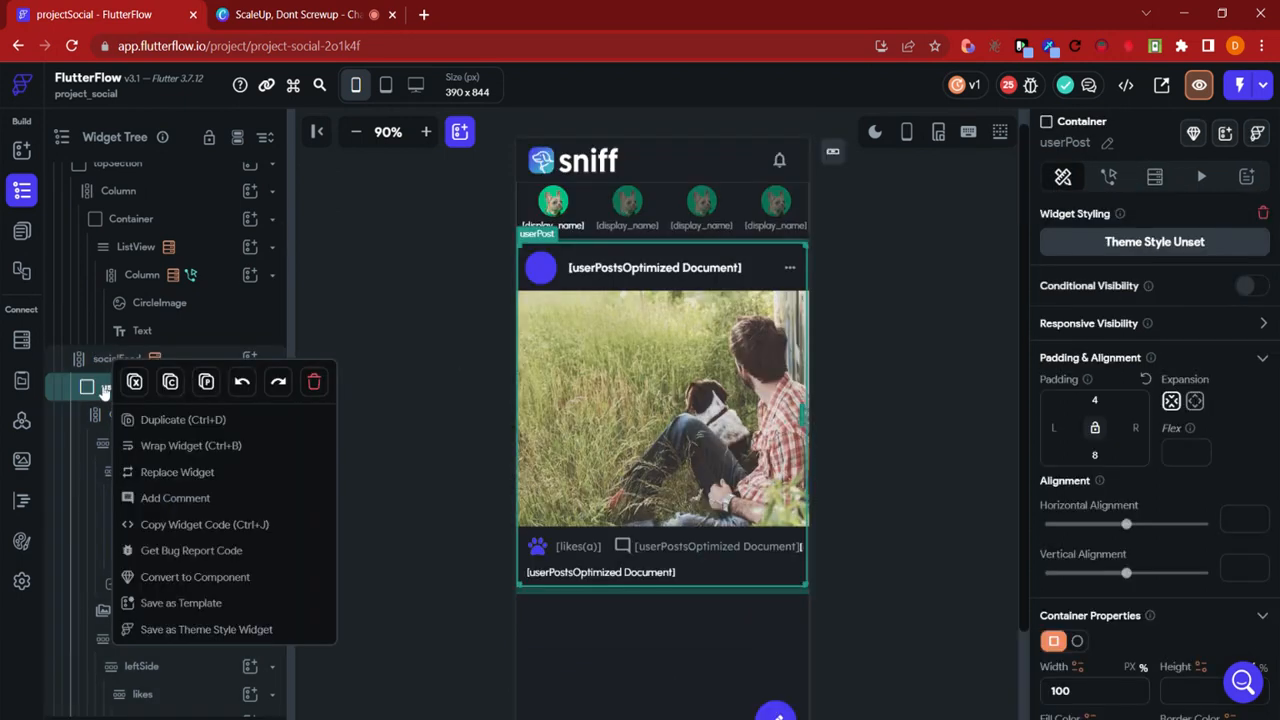
mouse_move(190, 445)
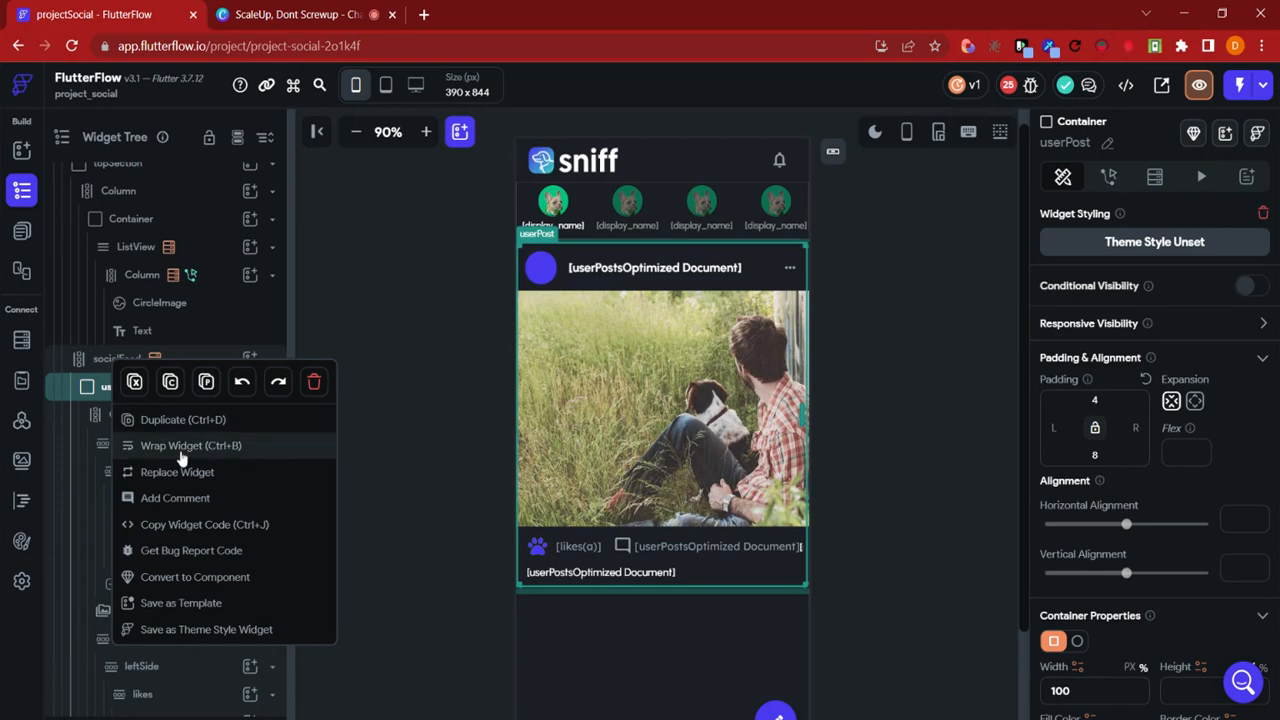
left_click(190, 445)
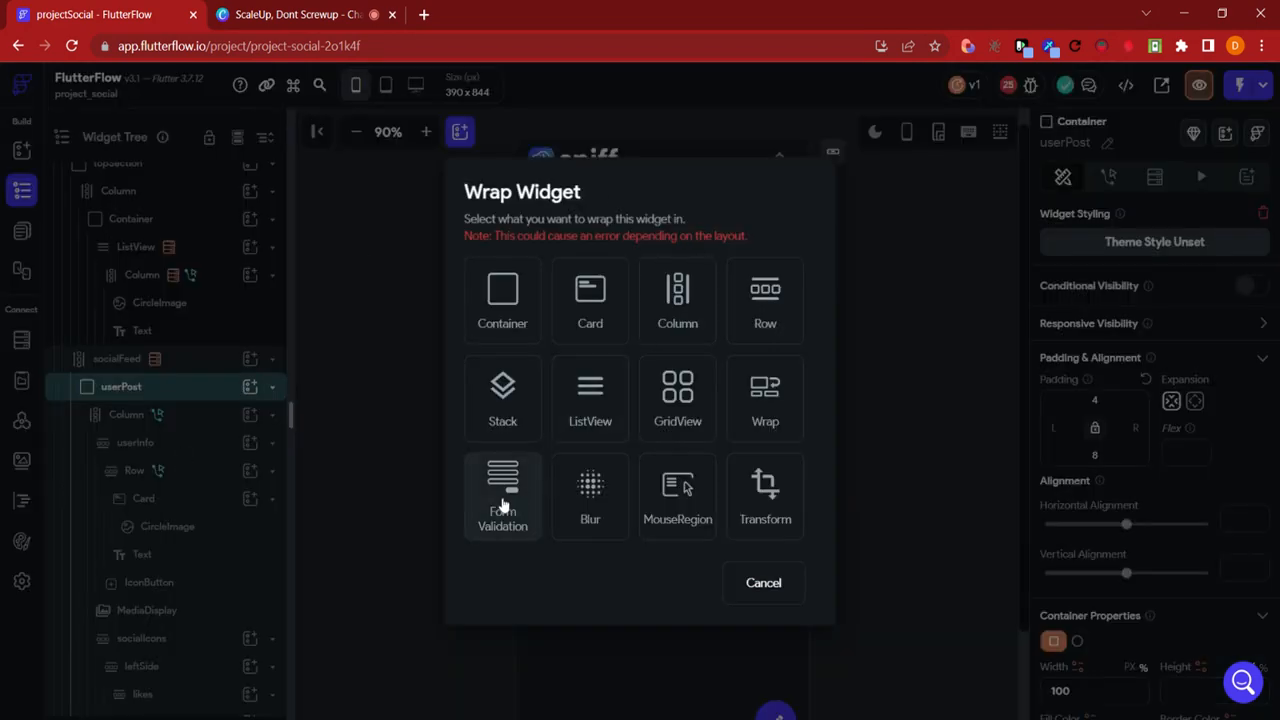
left_click(502, 495)
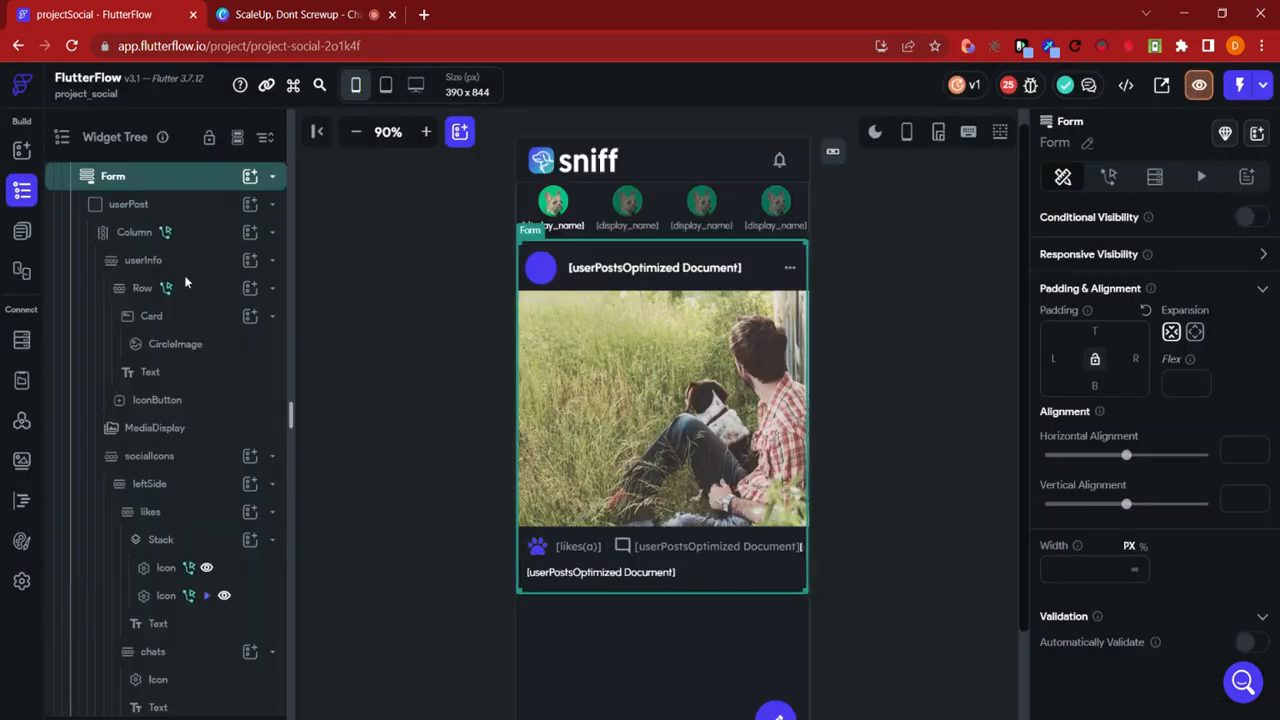
left_click(143, 288)
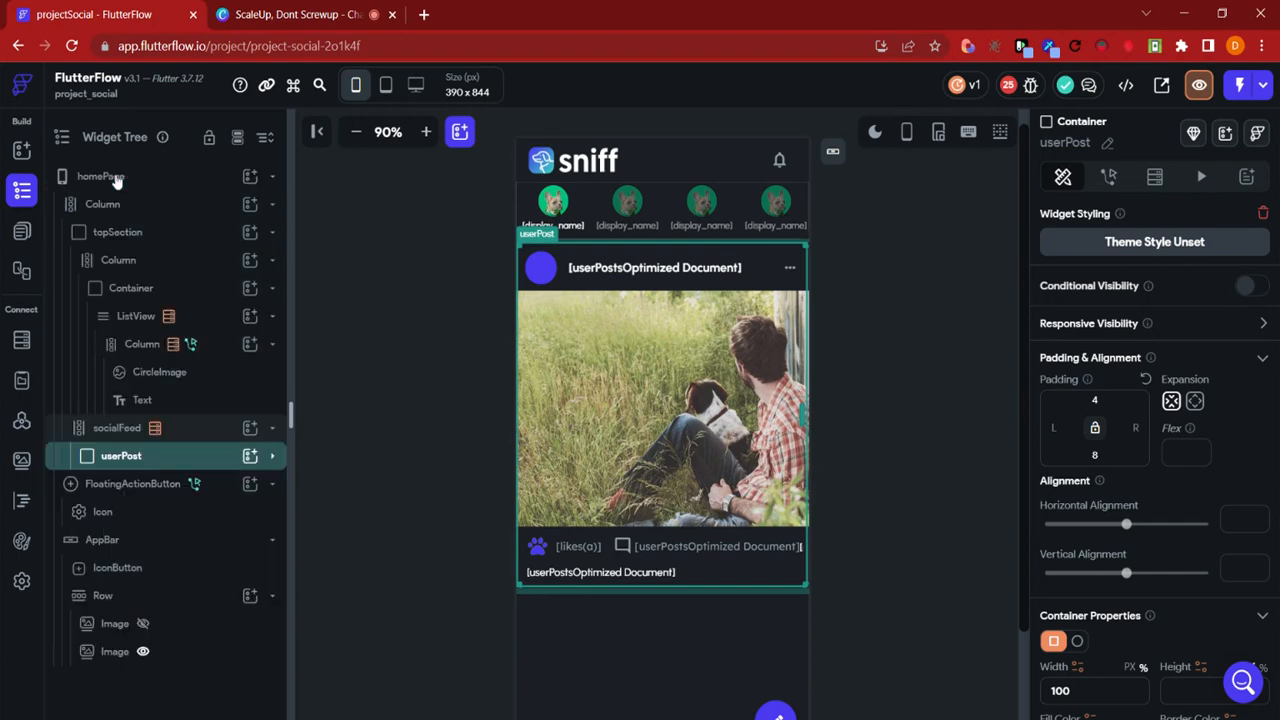
mouse_move(130, 463)
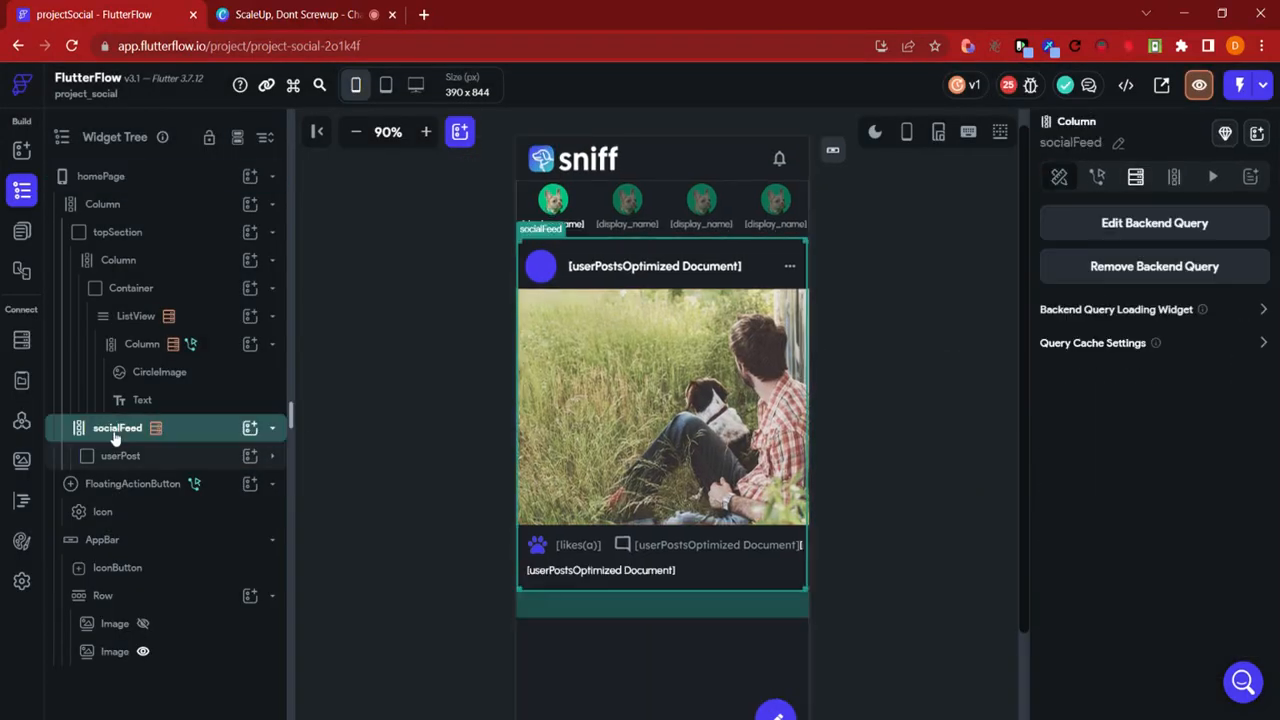
Wrap the socialFeed column inside a new Column.
right_click(117, 427)
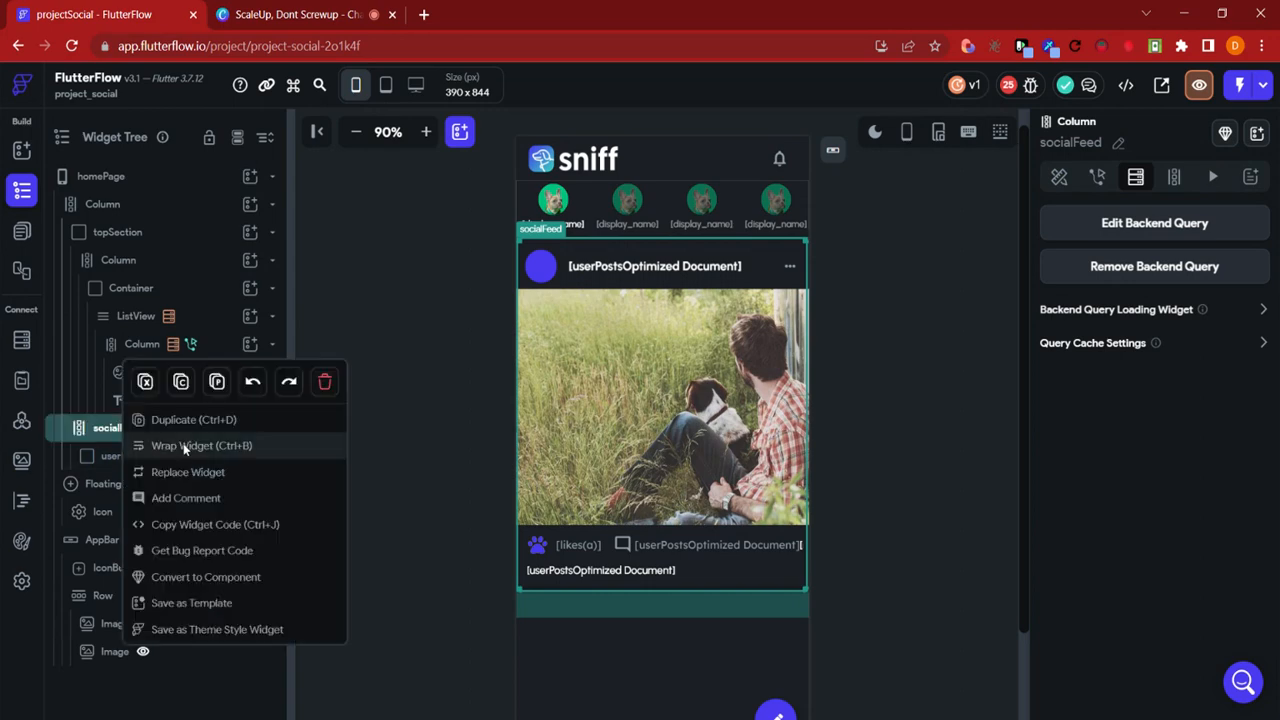
left_click(201, 445)
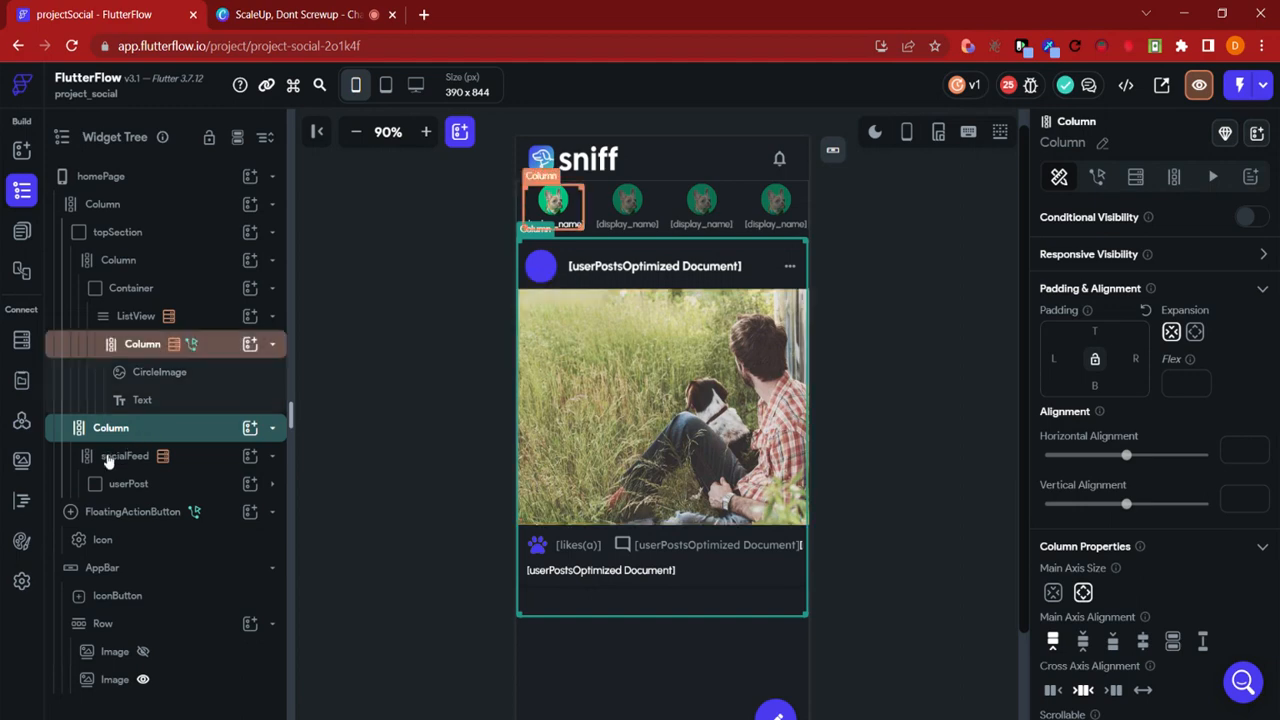
left_click(125, 456)
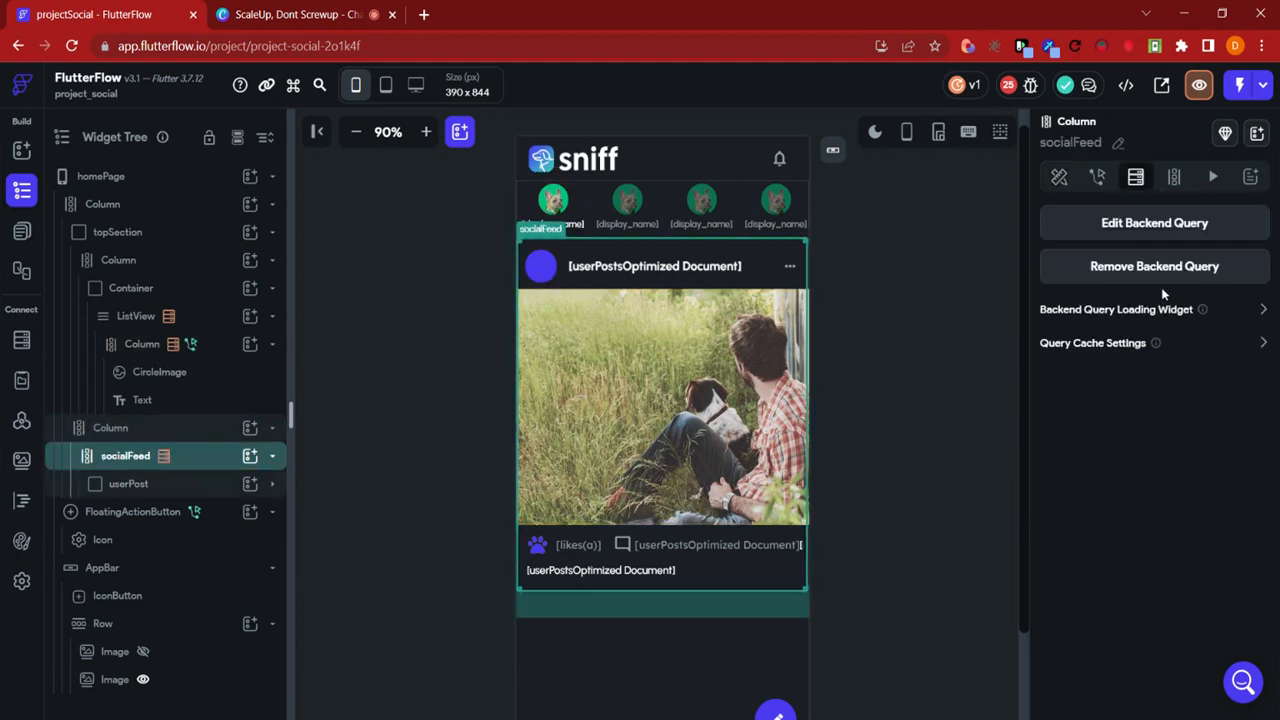
Copy socialFeed's userPostsOptimized query and paste it onto the new Column.
left_click(1154, 222)
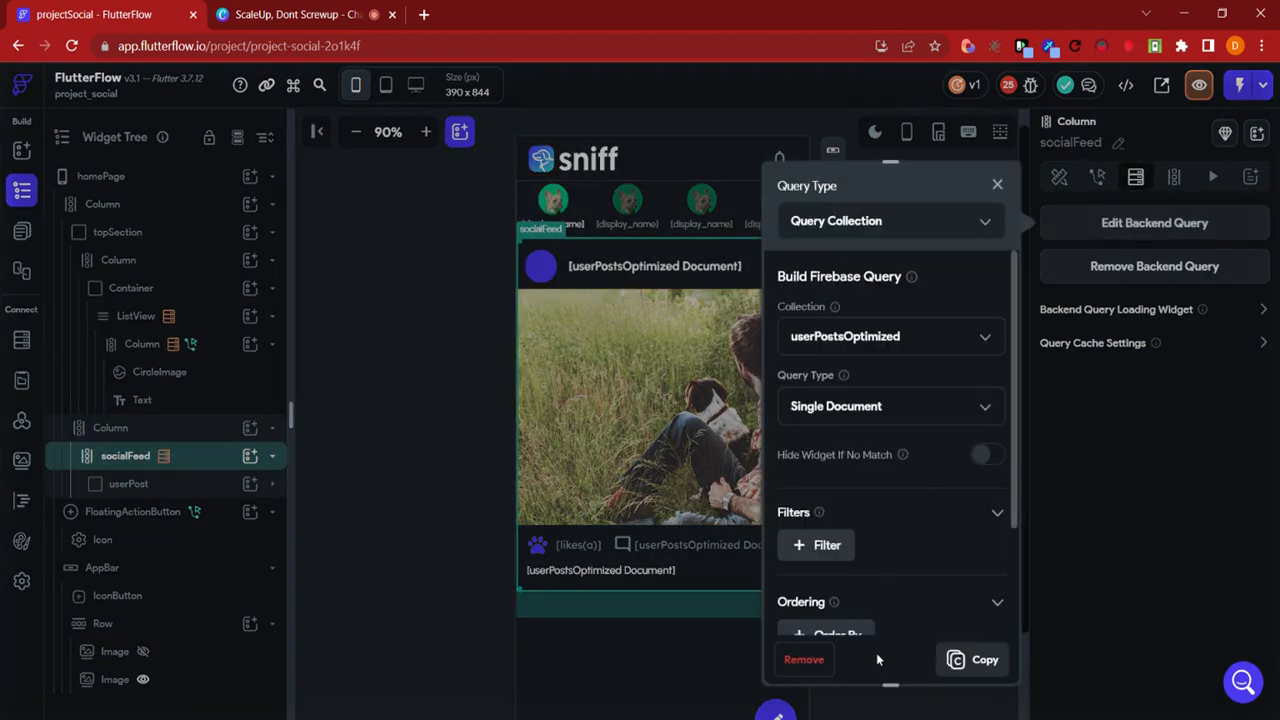
left_click(984, 659)
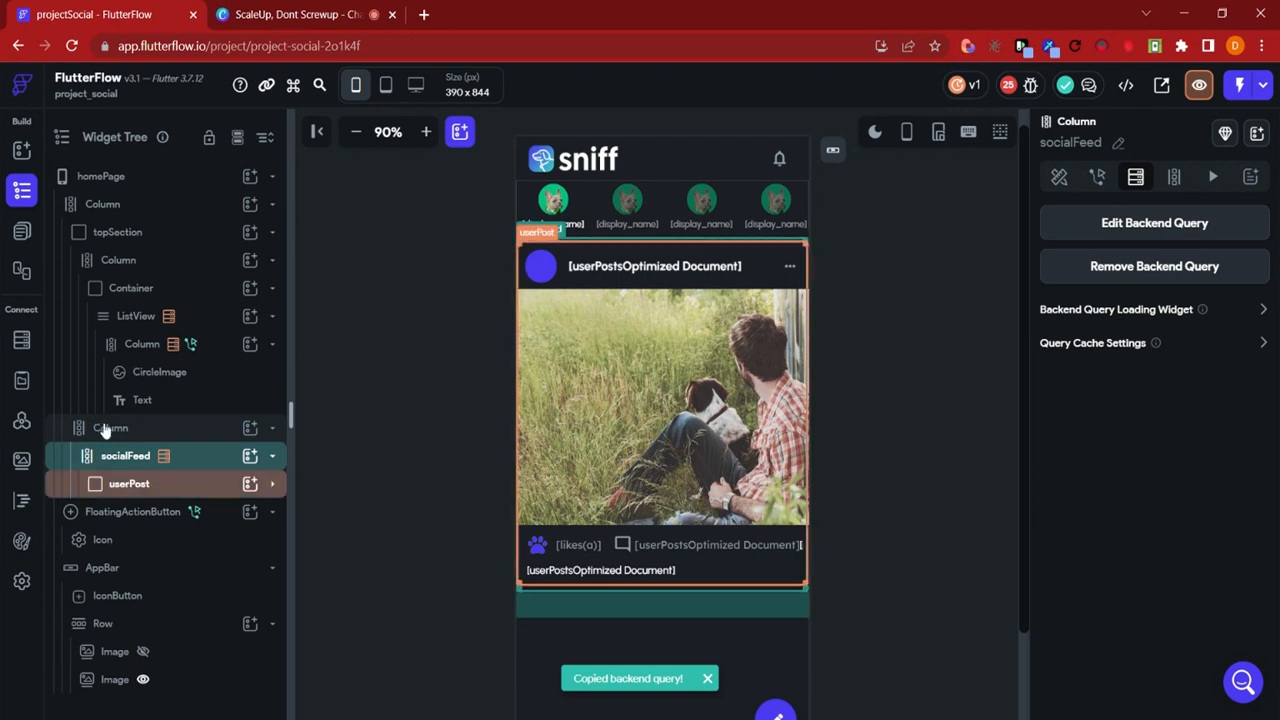
left_click(110, 427)
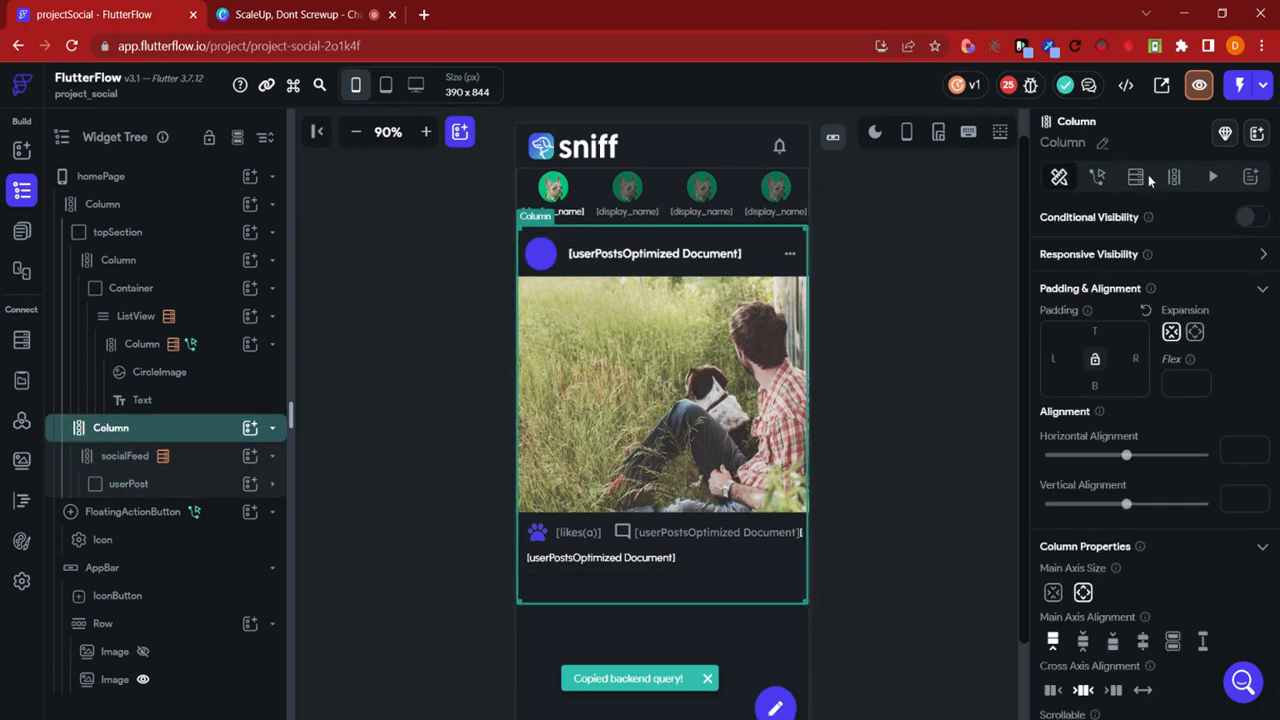
left_click(1154, 222)
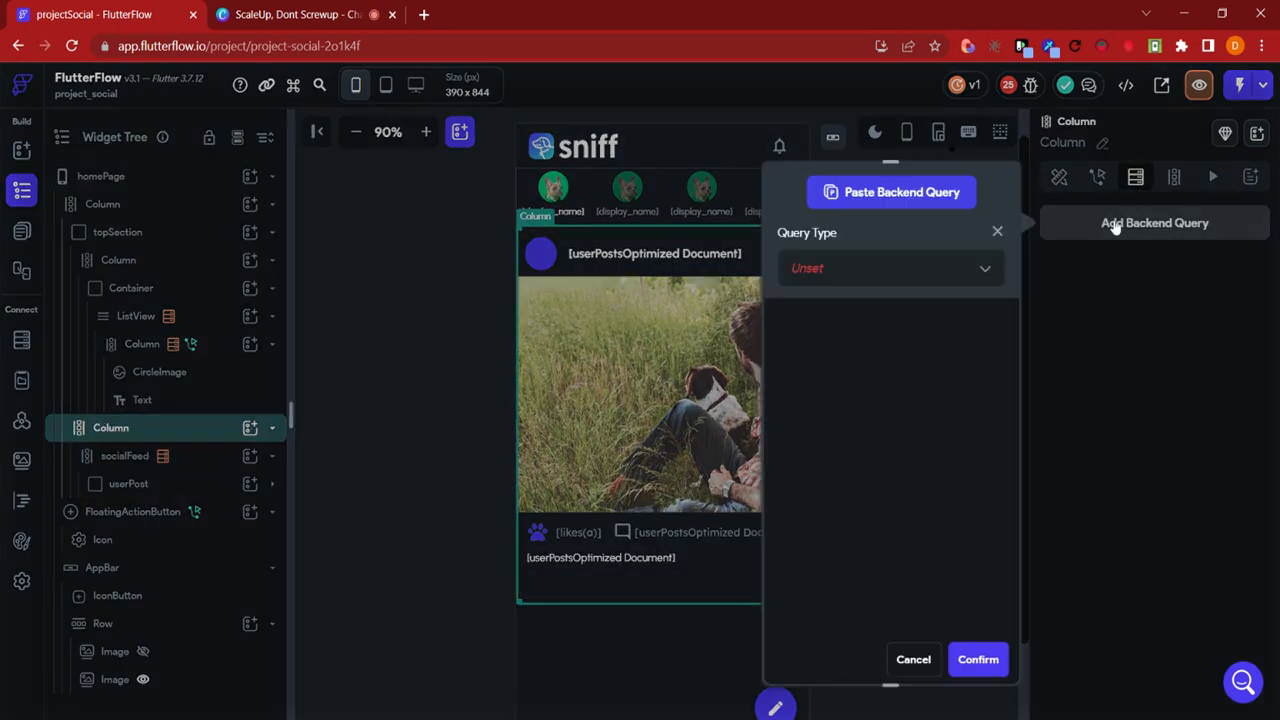
left_click(888, 268)
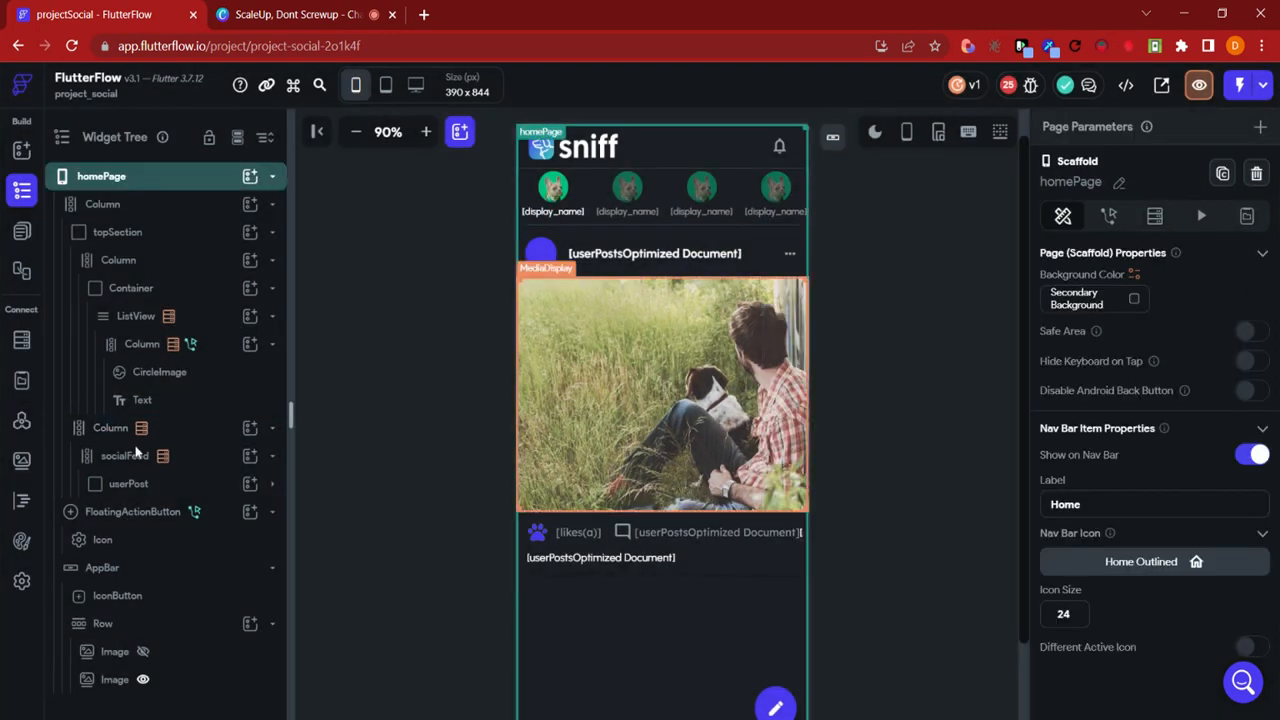
Drop socialFeed's own query and generate children named listOfPosts from the document's userPosts list.
left_click(125, 455)
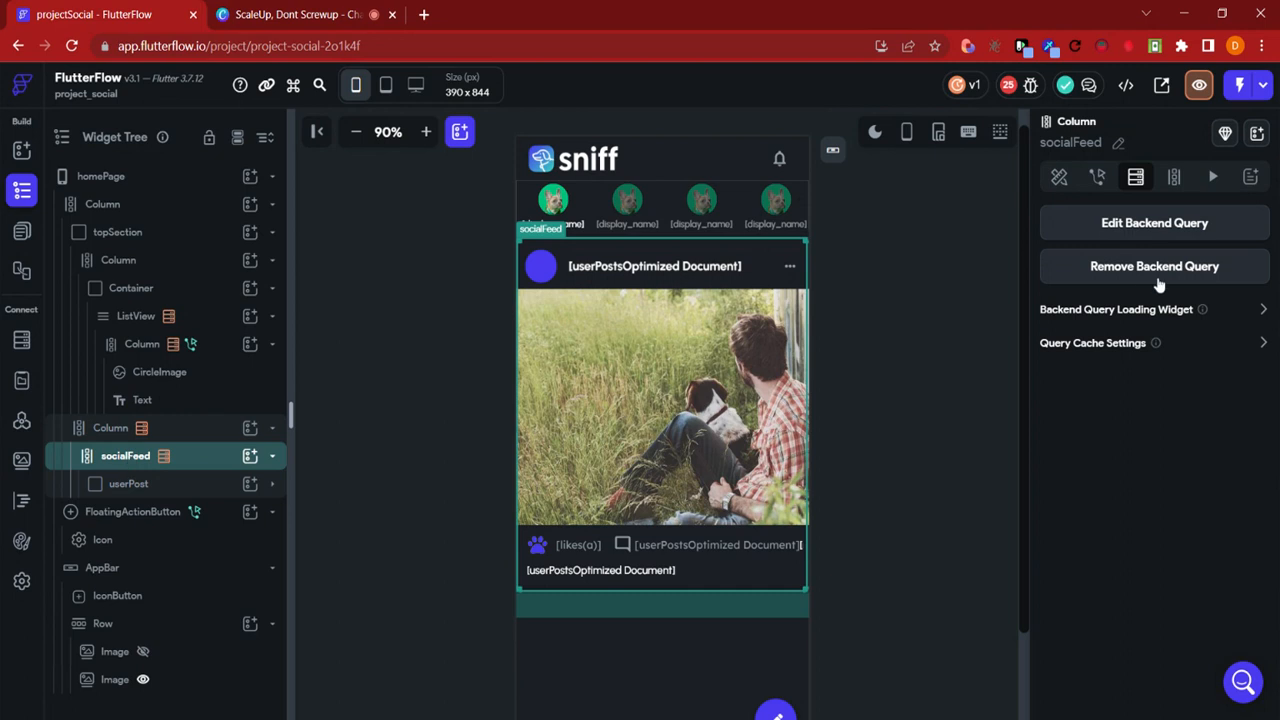
left_click(1154, 266)
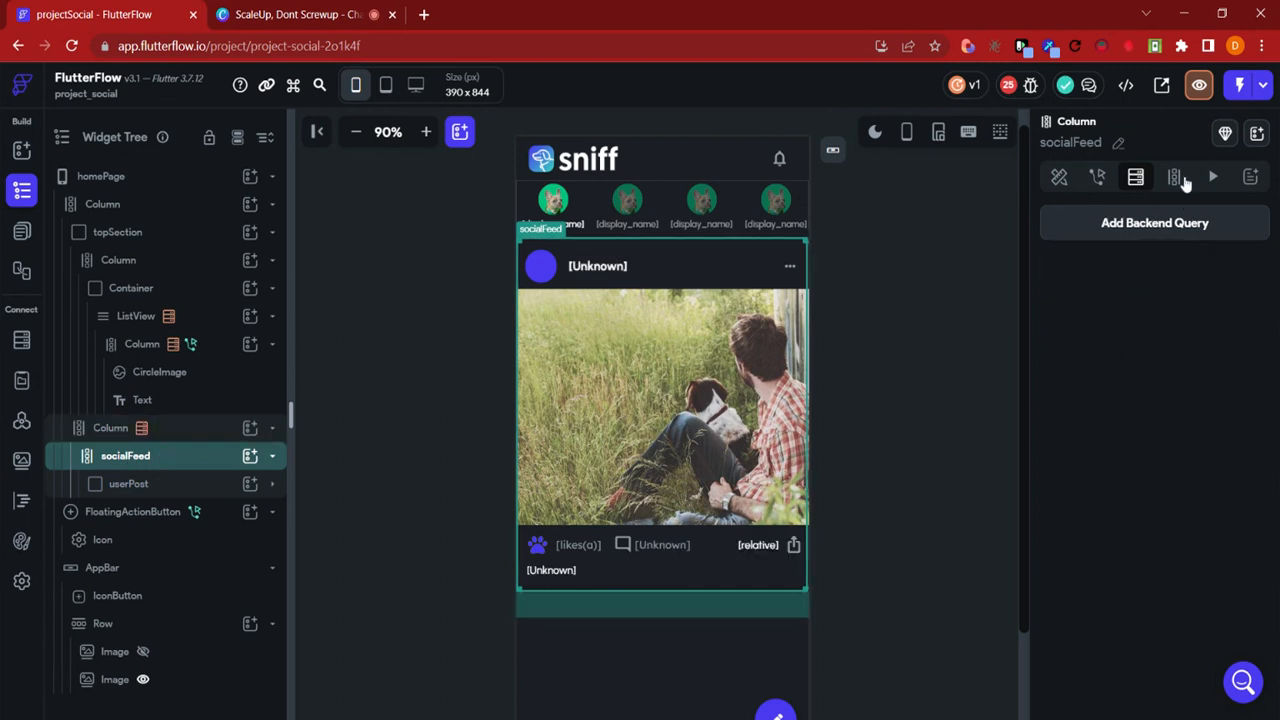
left_click(1174, 177)
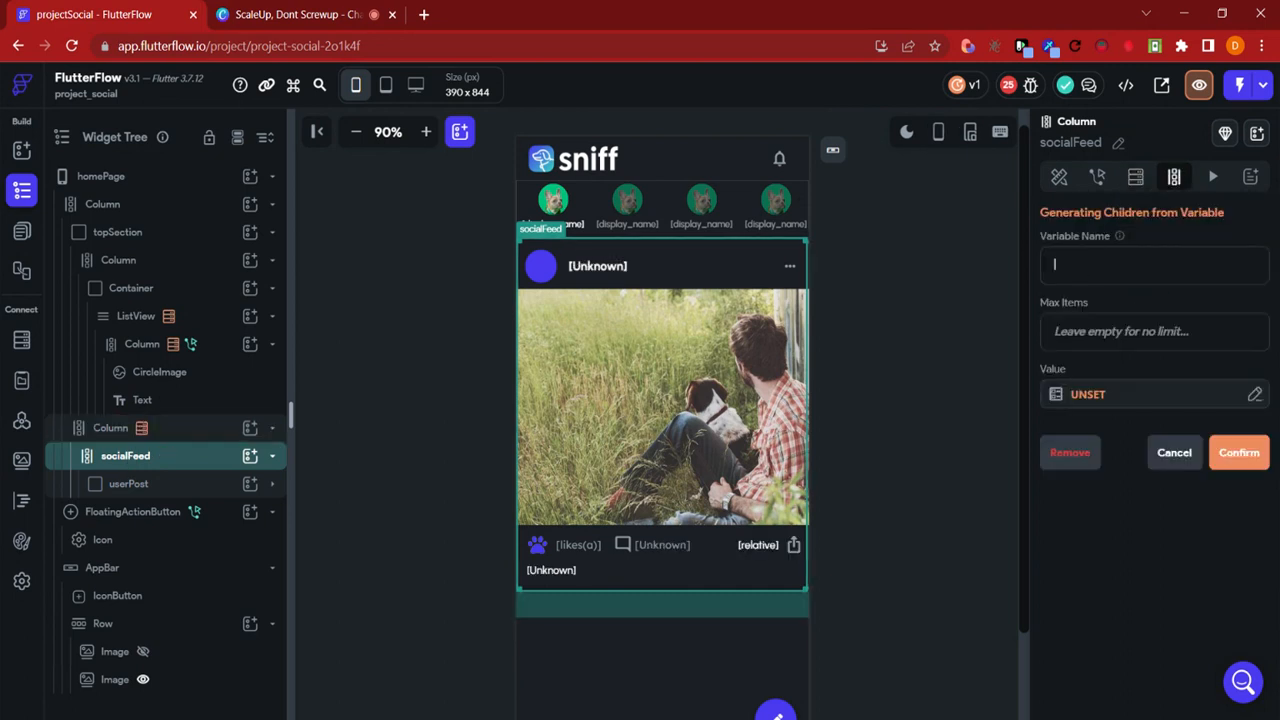
left_click(1238, 452)
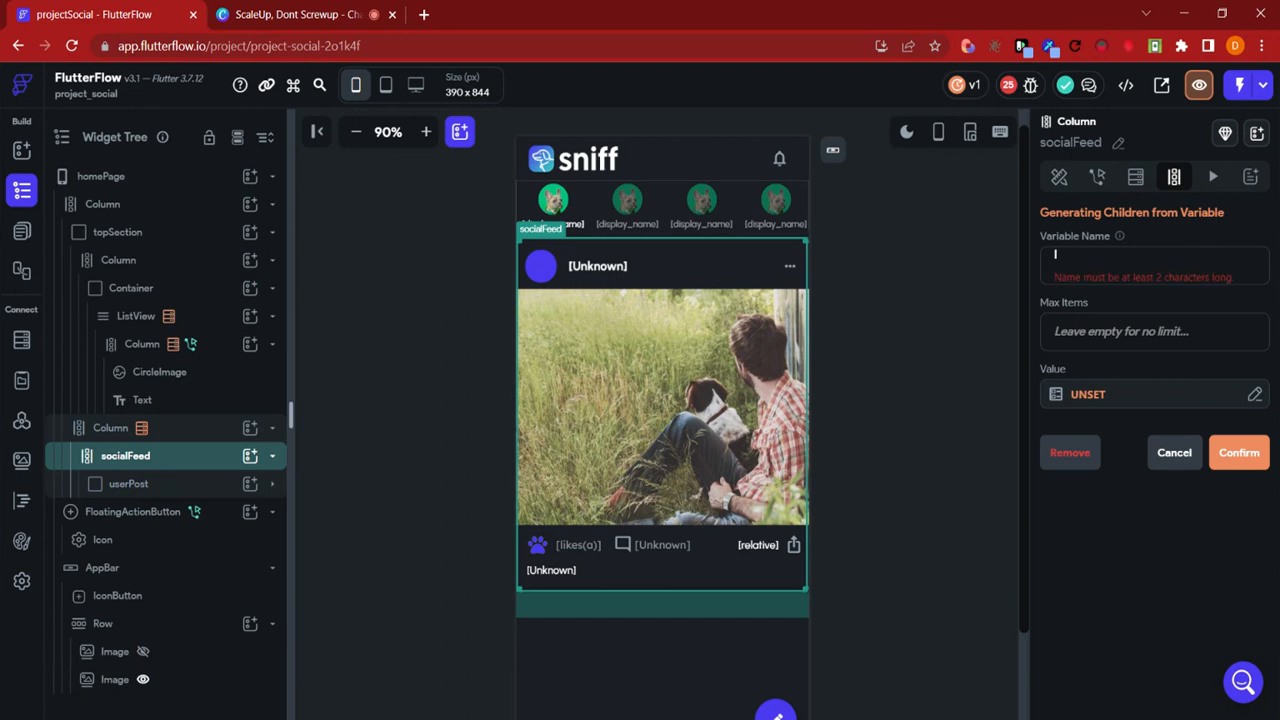
type("listOfPosts")
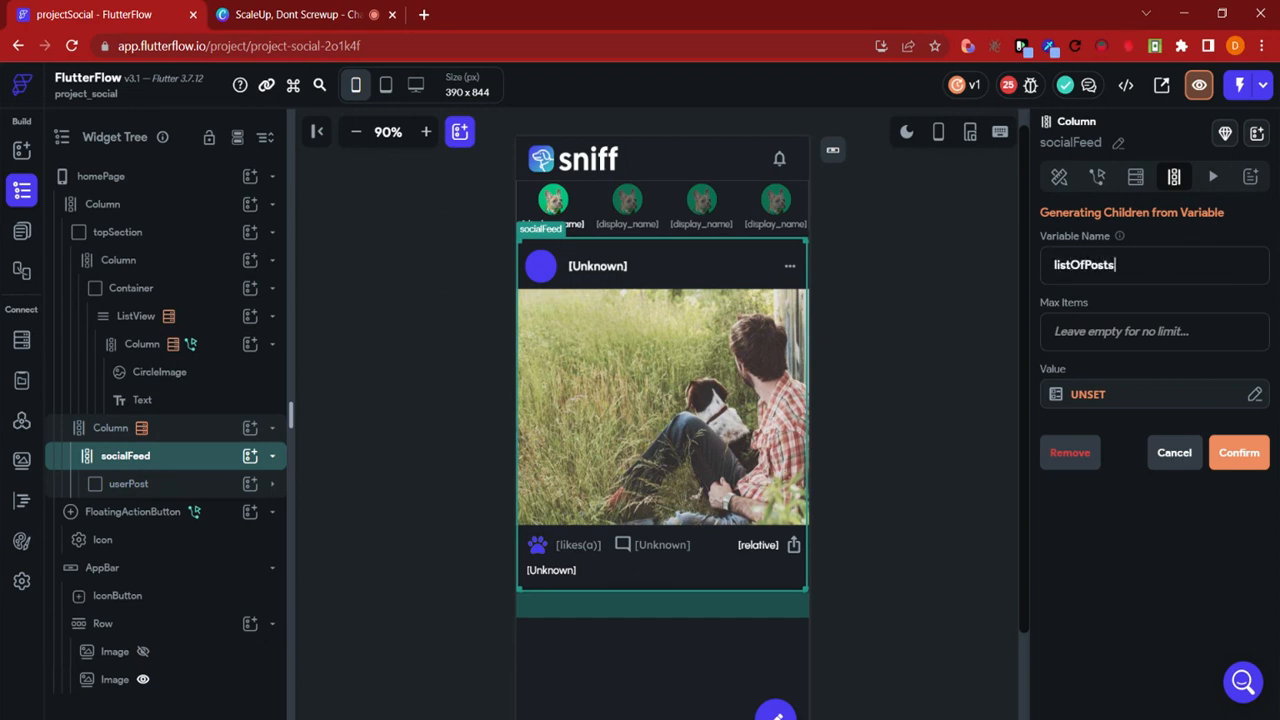
left_click(1088, 393)
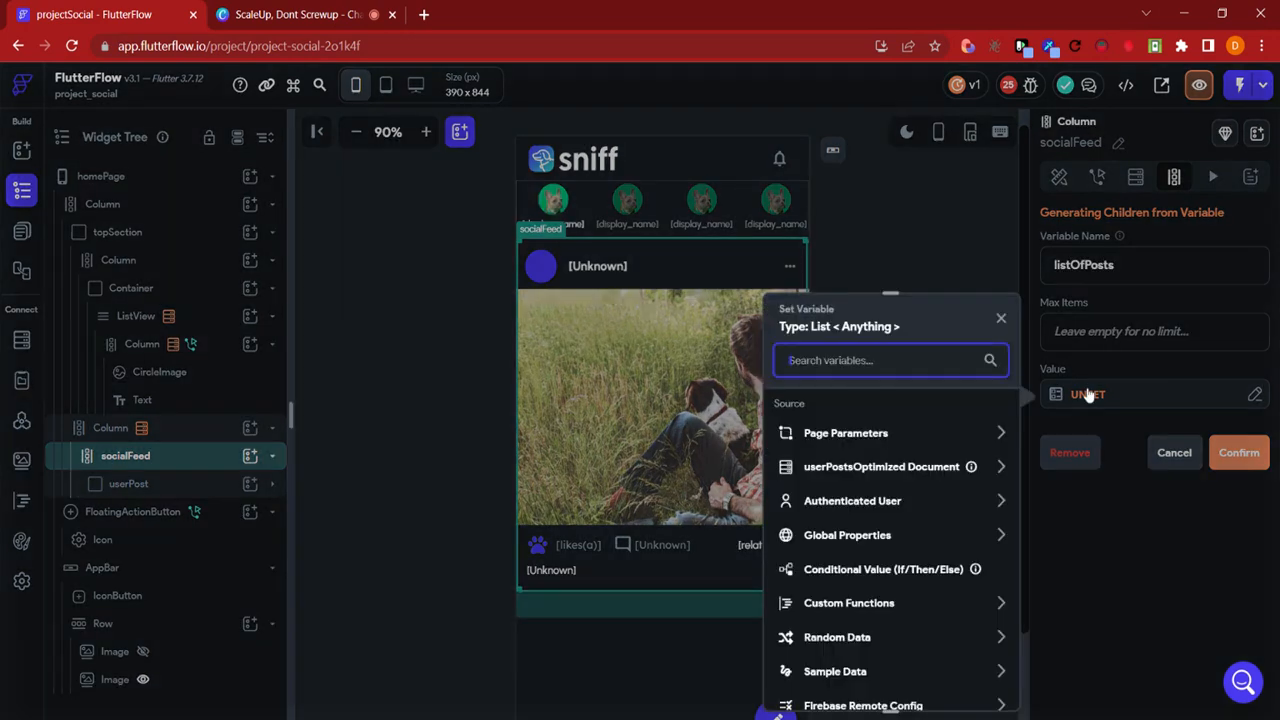
left_click(880, 466)
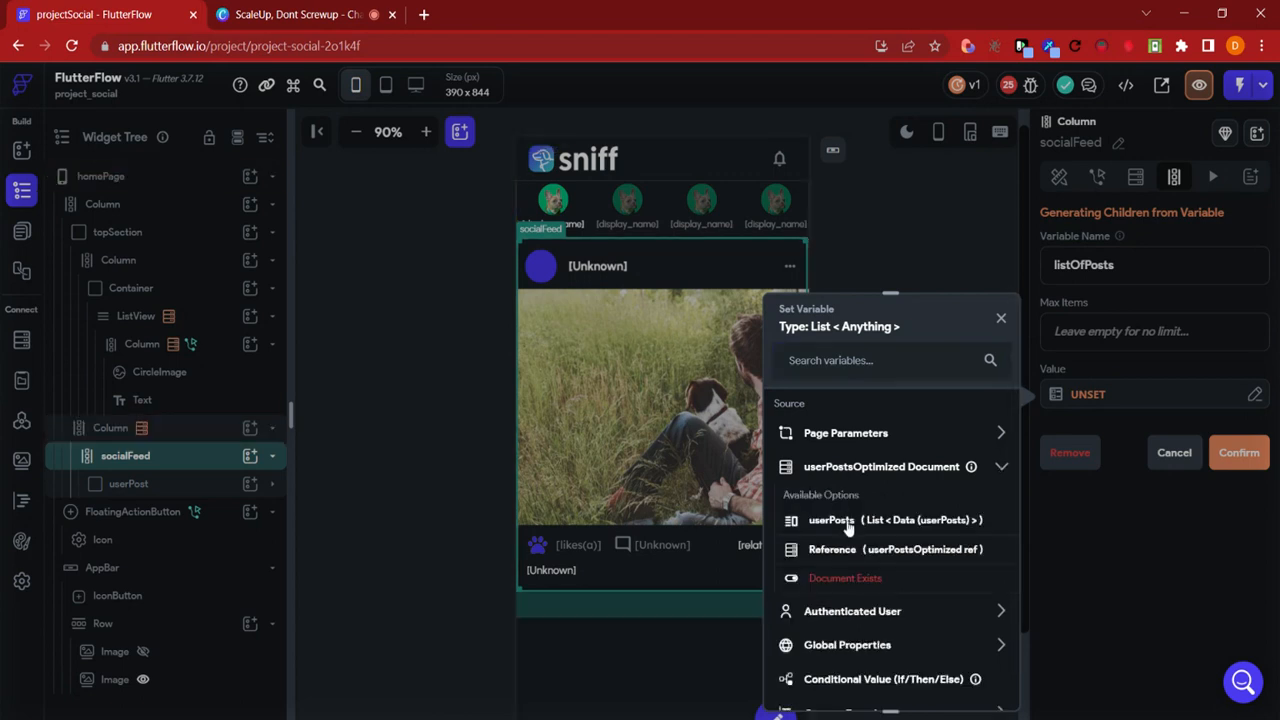
left_click(831, 519)
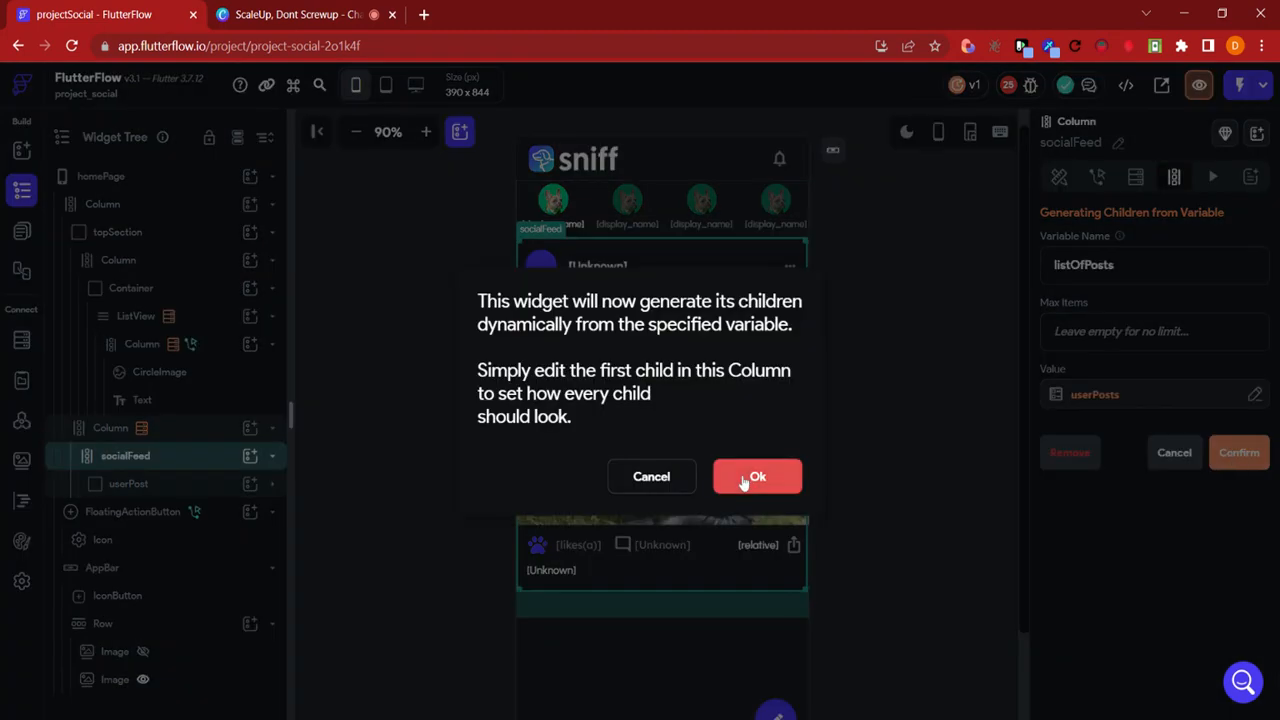
left_click(757, 476)
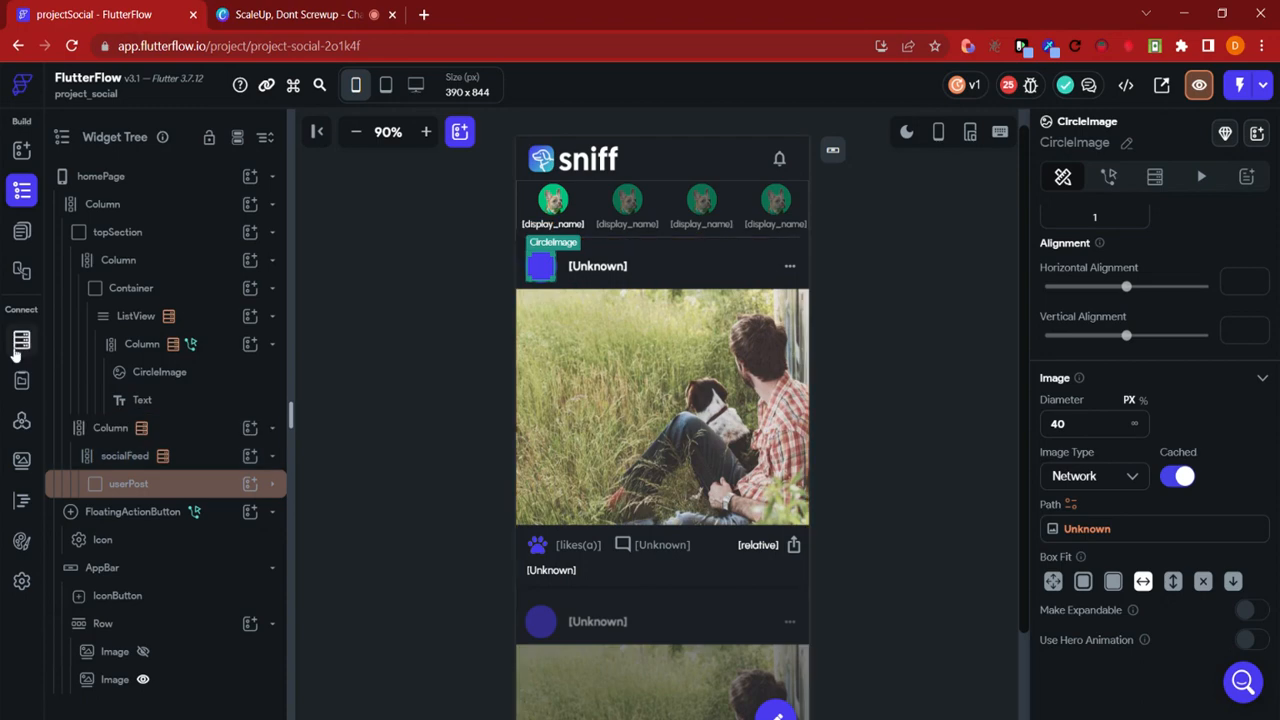
Review the users and userPosts collection schemas in Firestore.
left_click(22, 340)
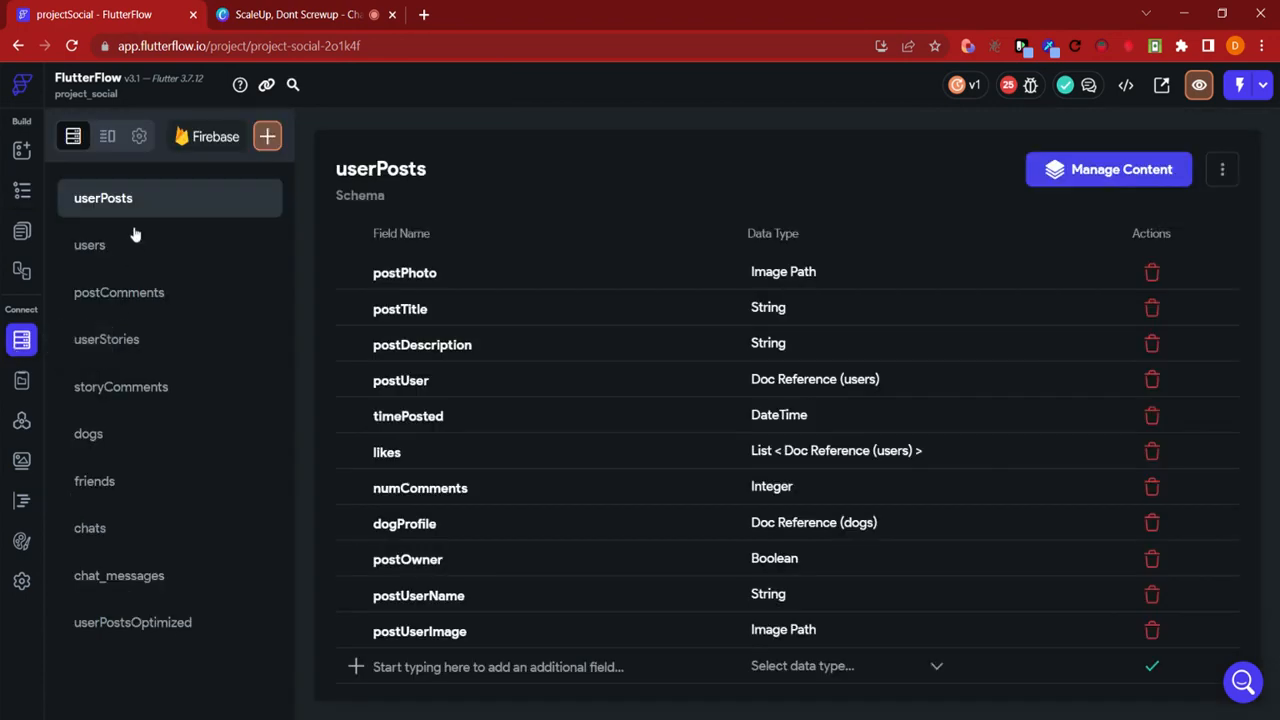
left_click(90, 245)
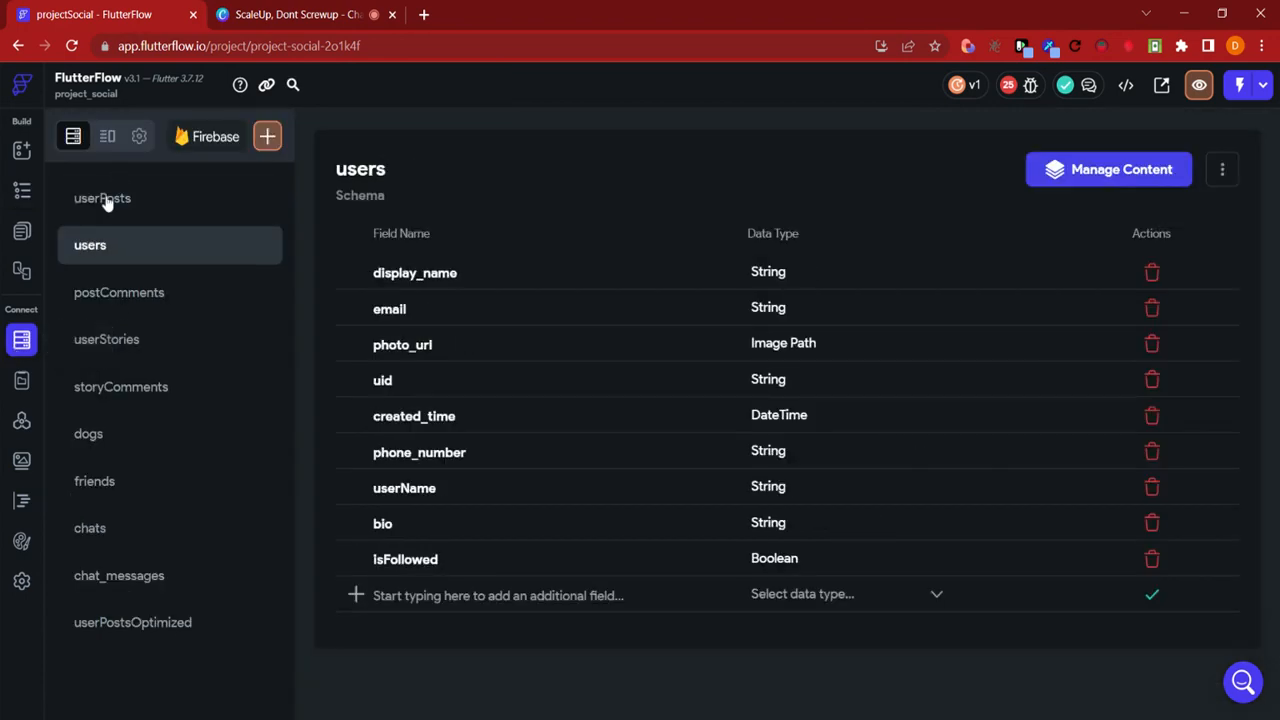
left_click(102, 198)
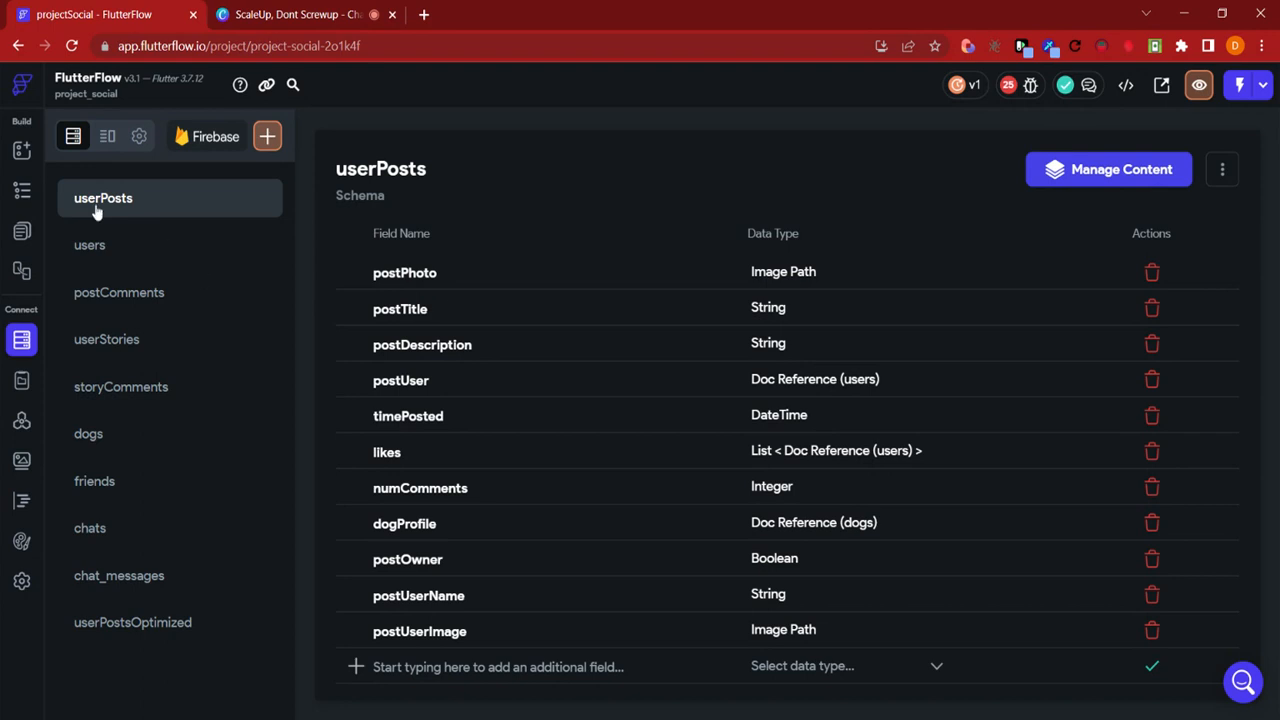
Return to the homePage editor and switch to the Canva presentation.
left_click(21, 232)
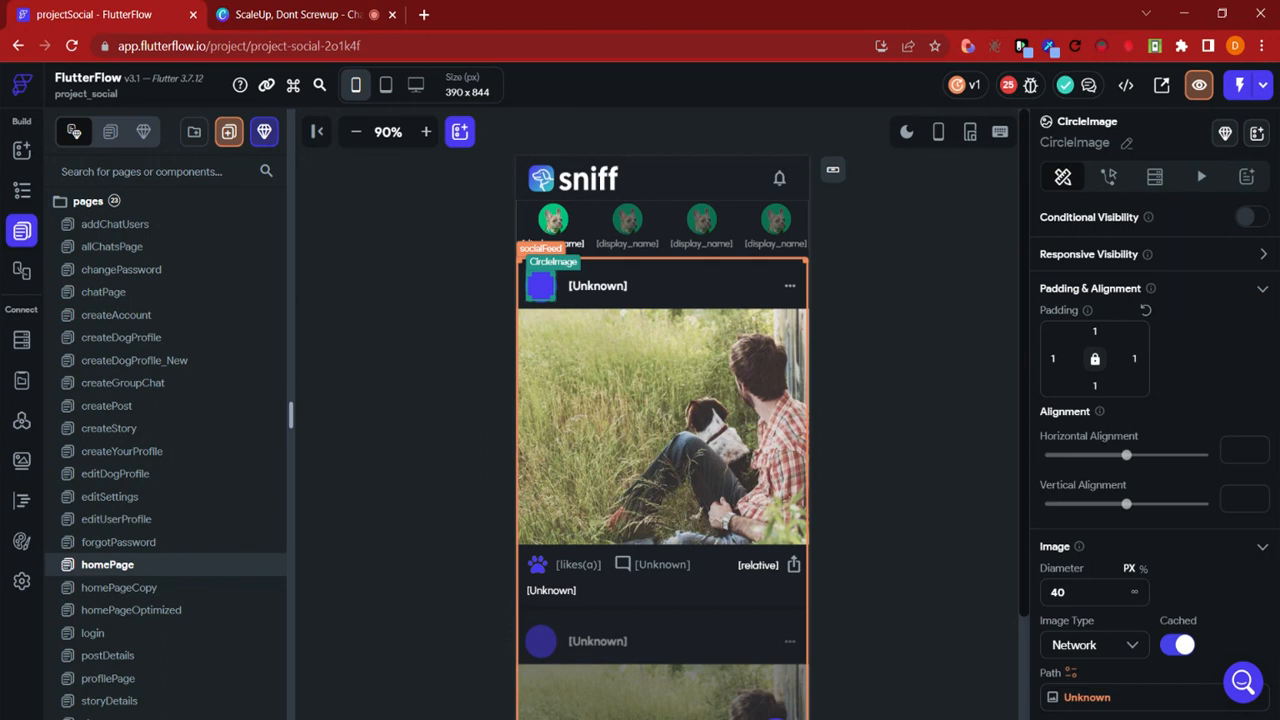
left_click(660, 225)
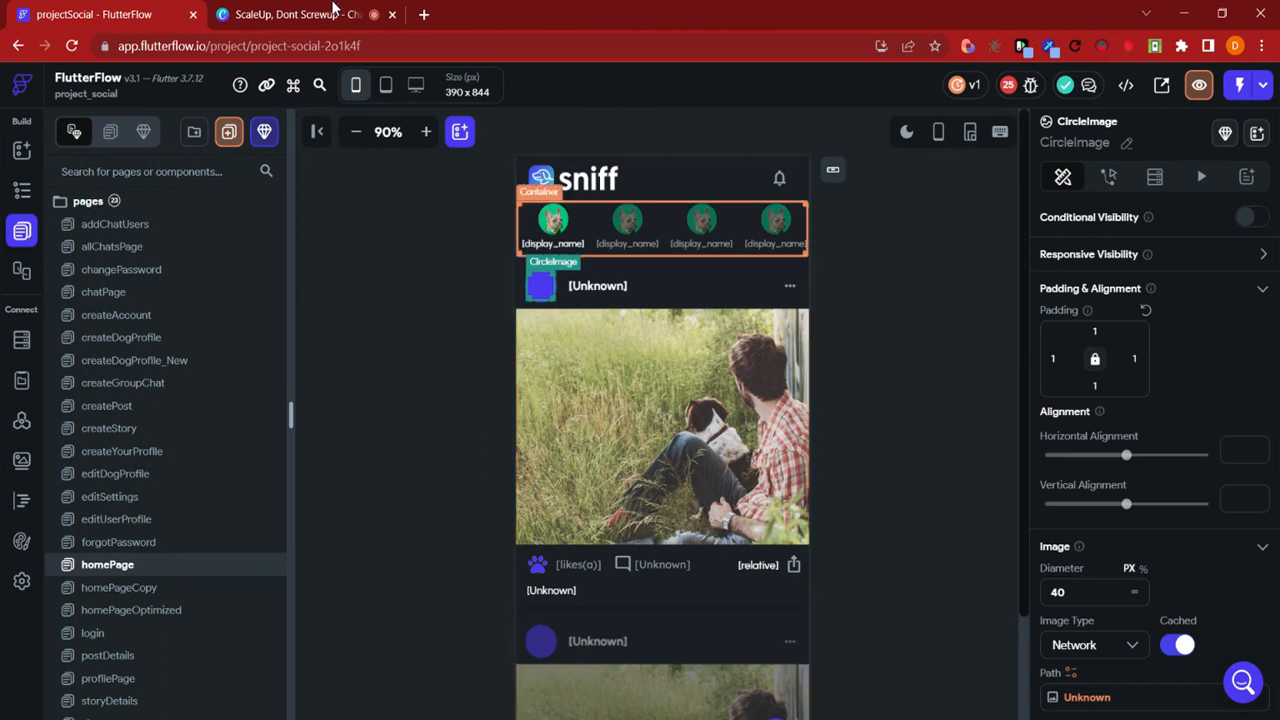
left_click(290, 14)
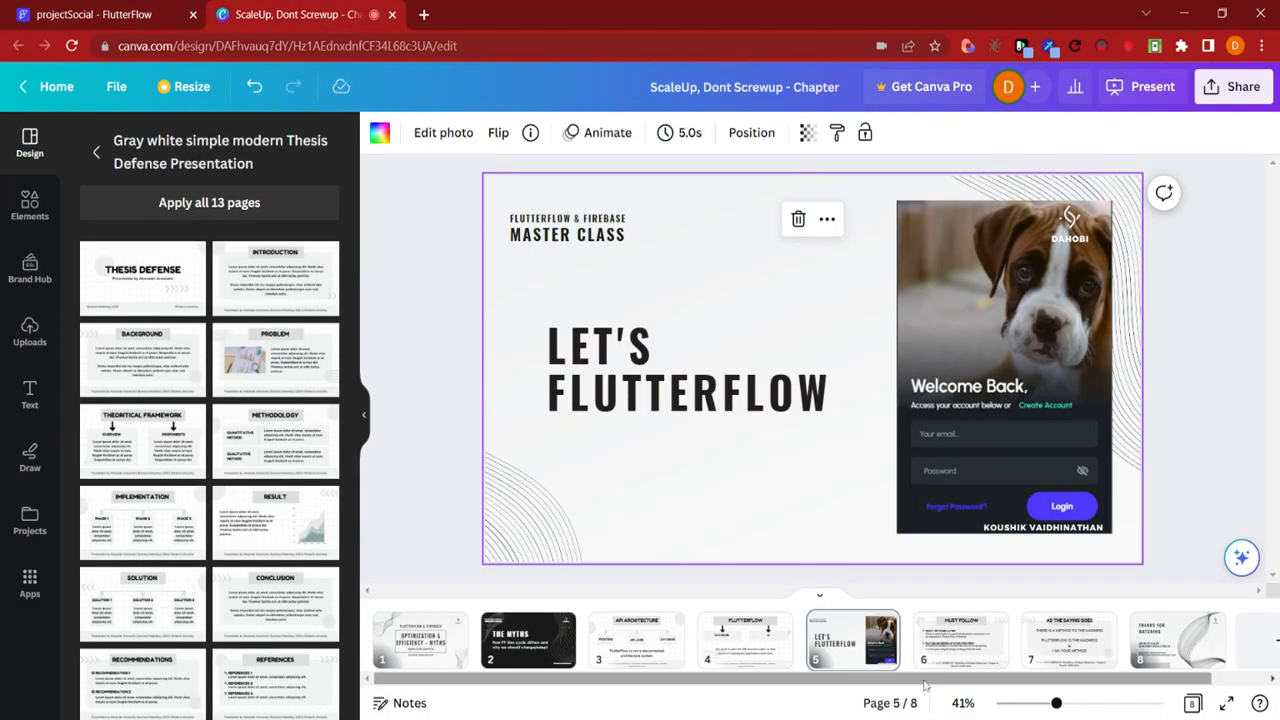
Page through the Must Follow, As The Saying Goes and Thanks for Watching slides.
left_click(960, 640)
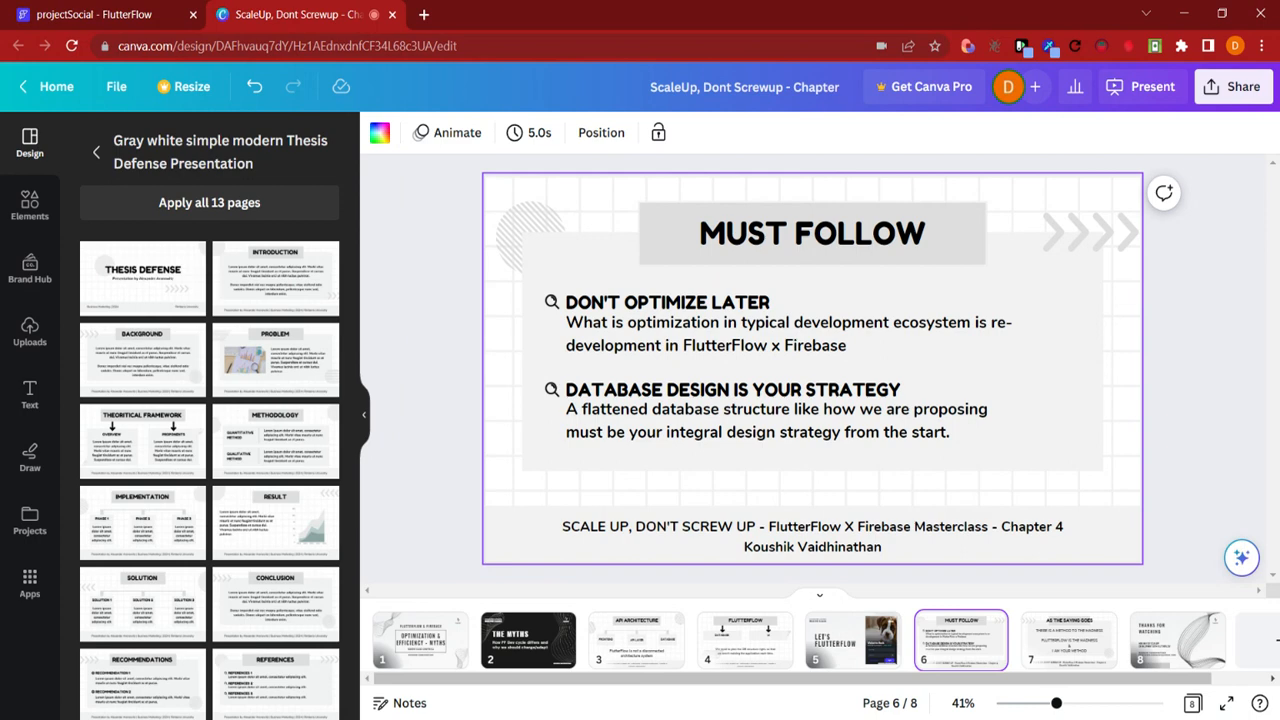
left_click(1068, 640)
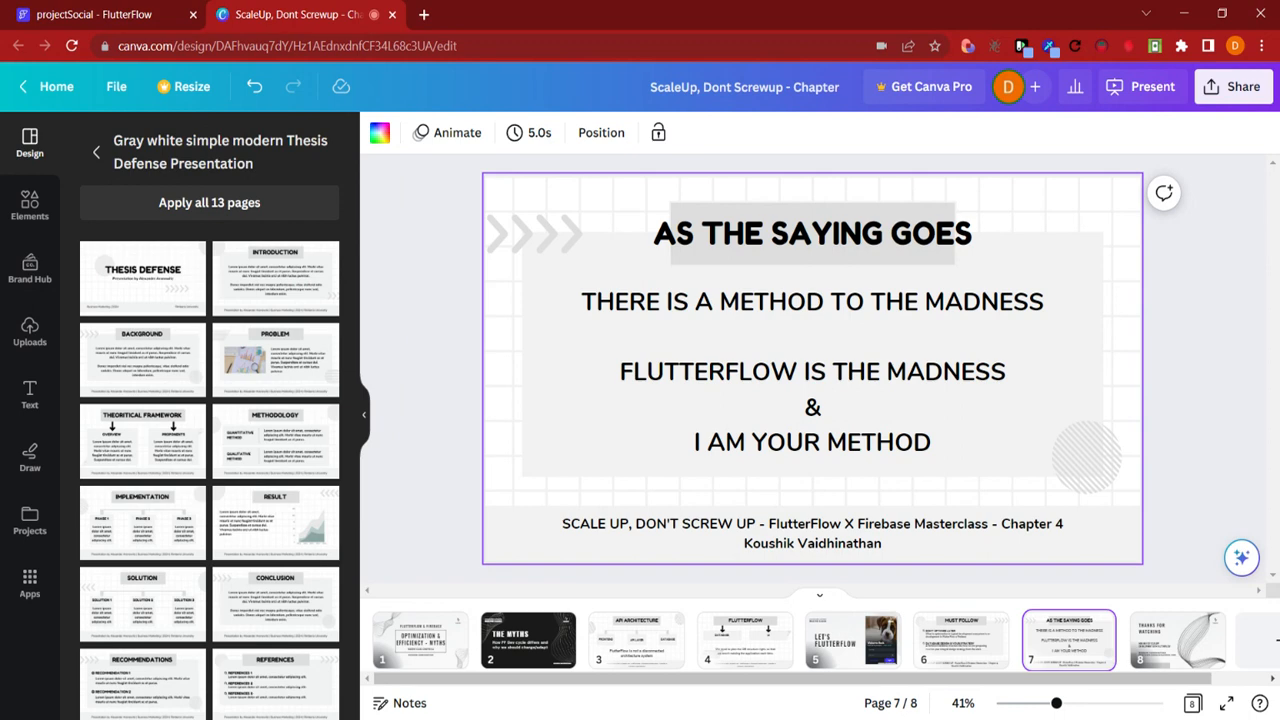
left_click(1177, 640)
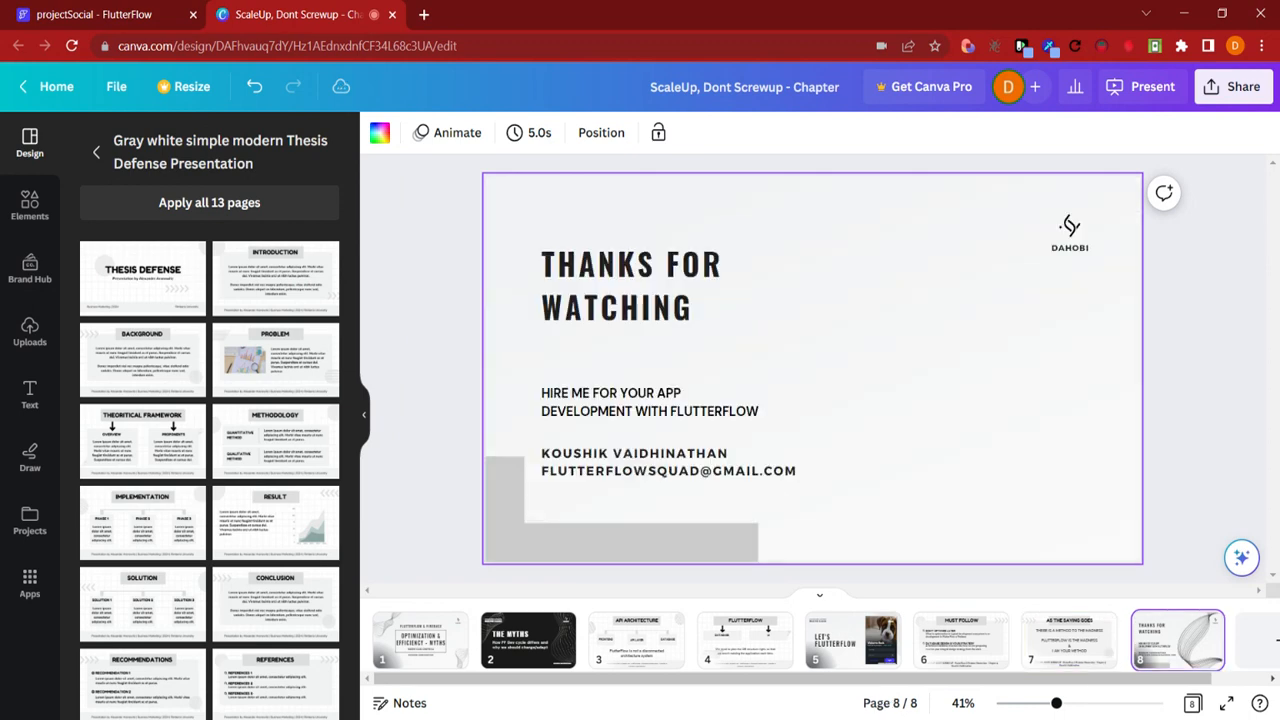